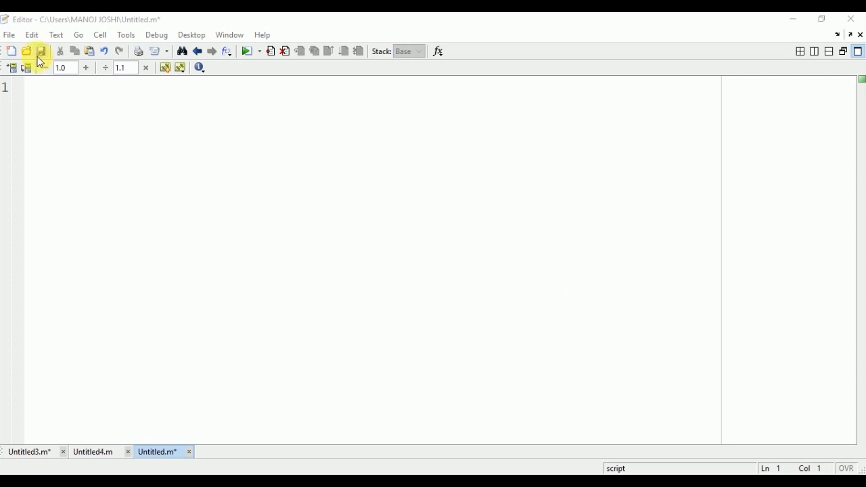
Create a new blank script beginning with clc and clear all
click(9, 34)
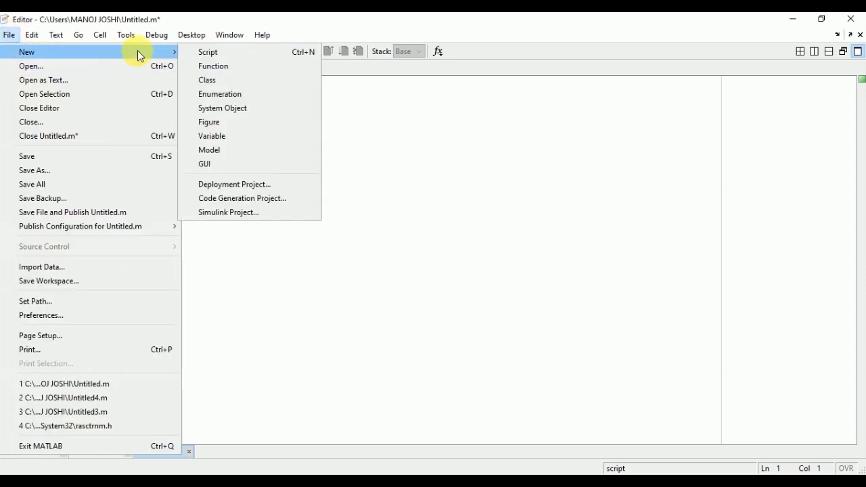
click(207, 52)
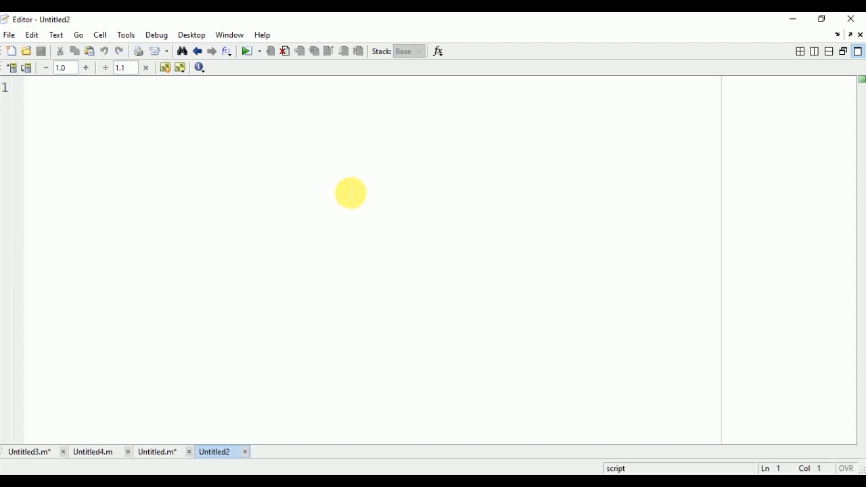
text(clc)
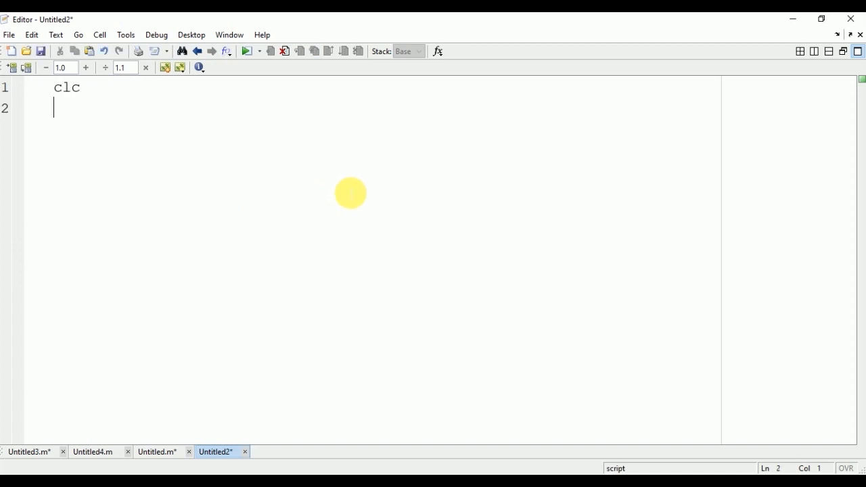
text(clear all)
text(close all)
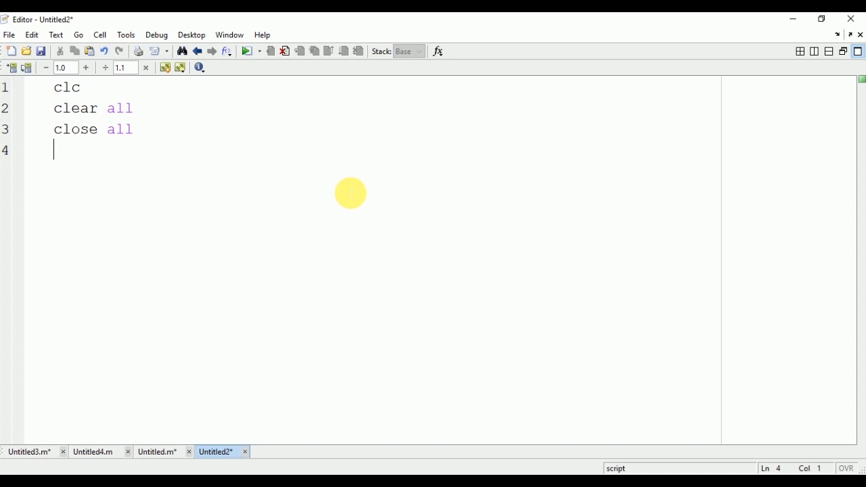
Define the signals x = [2 2] and h = [1 1 -1]
text(x=)
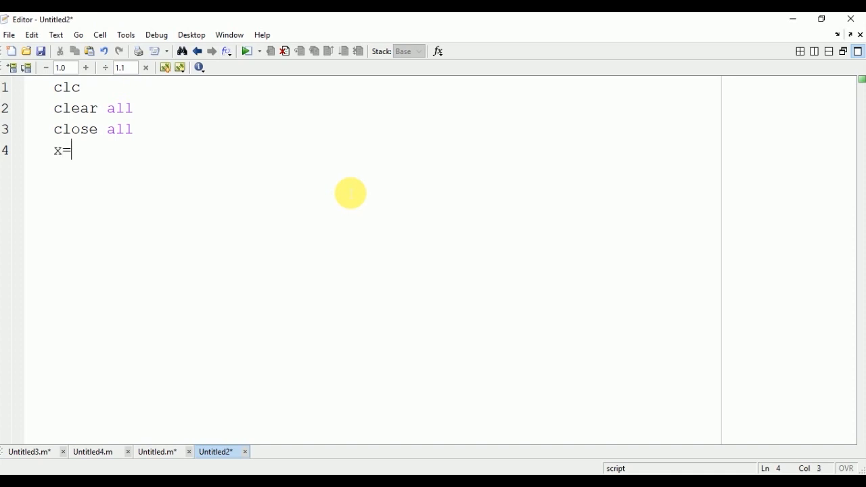
text([)
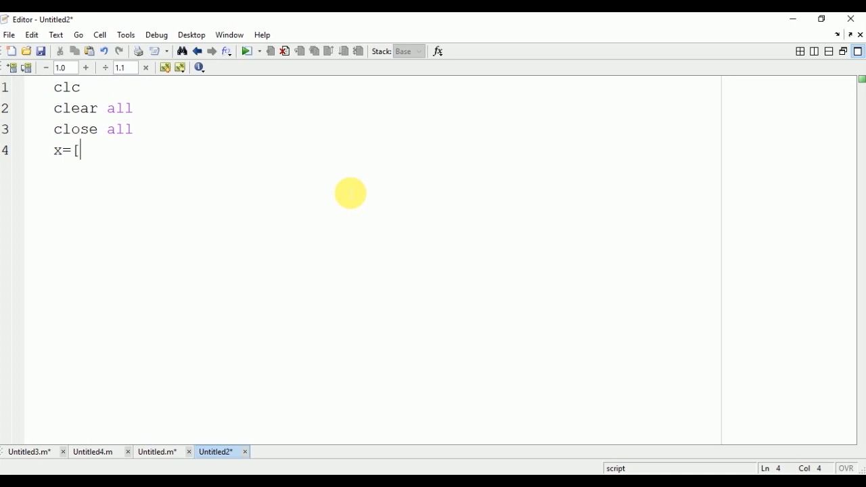
text(2 2])
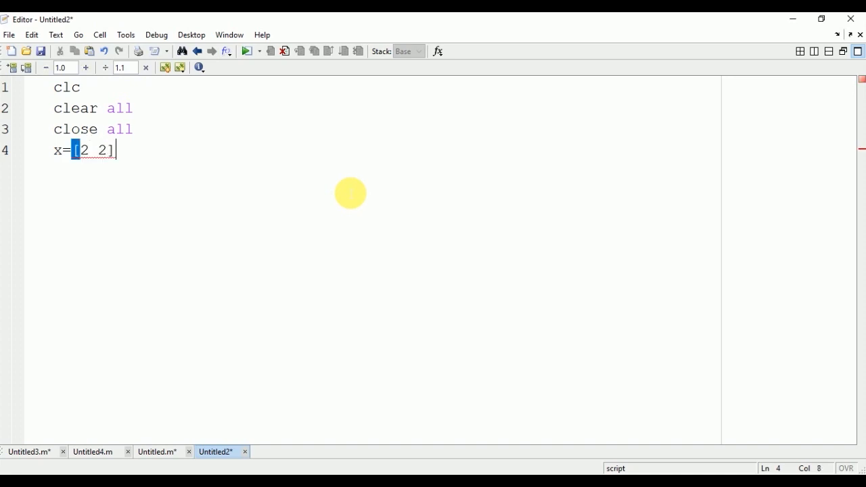
key(enter)
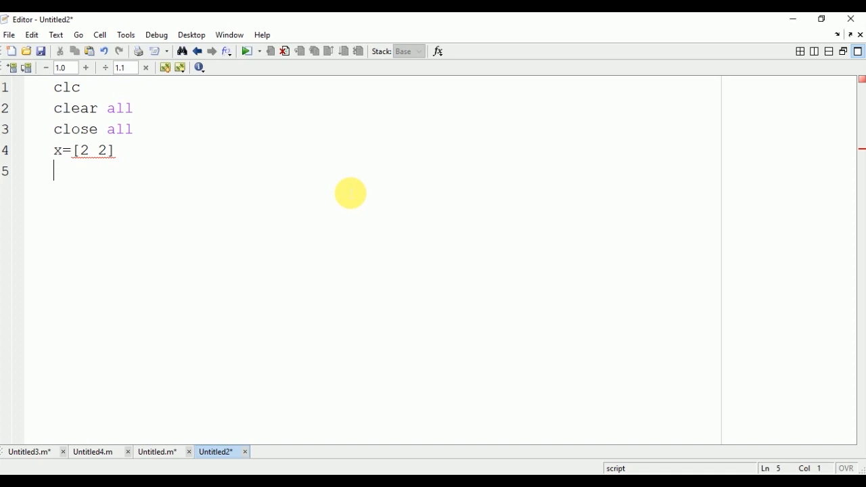
text(h)
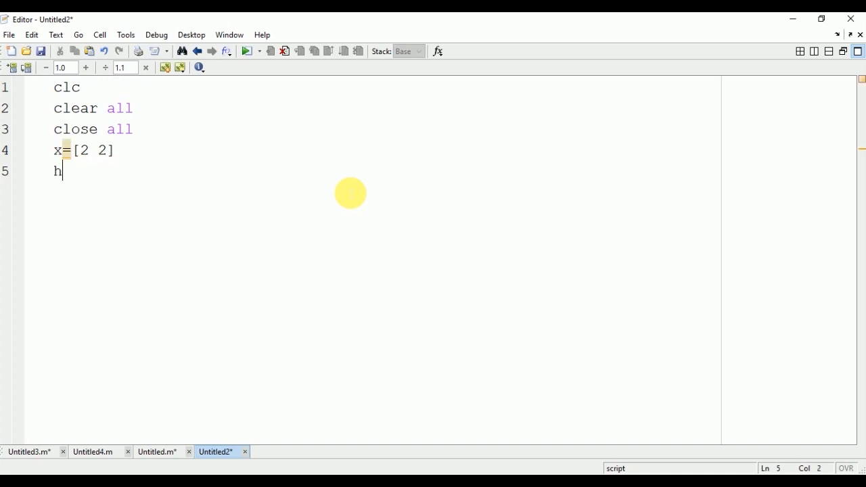
text(=)
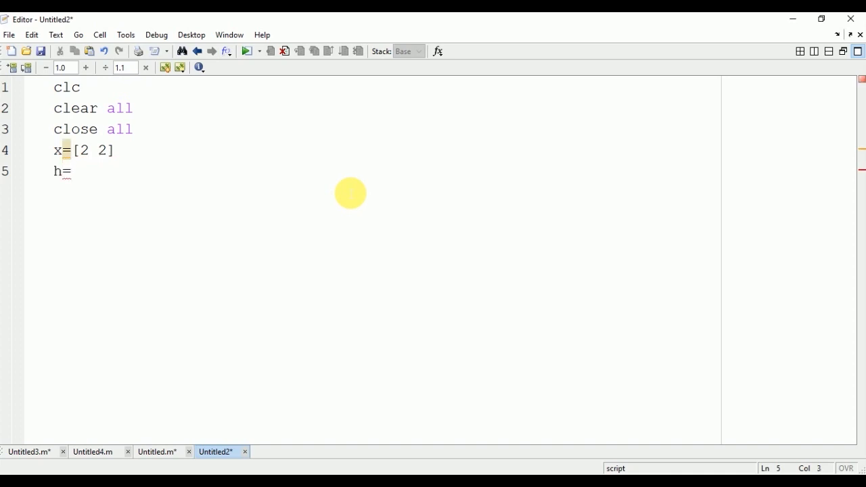
text([1 1 -1)
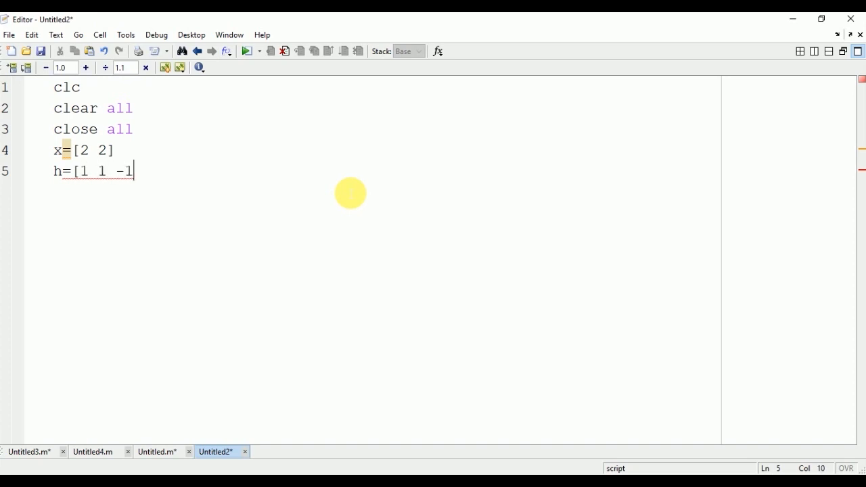
text(])
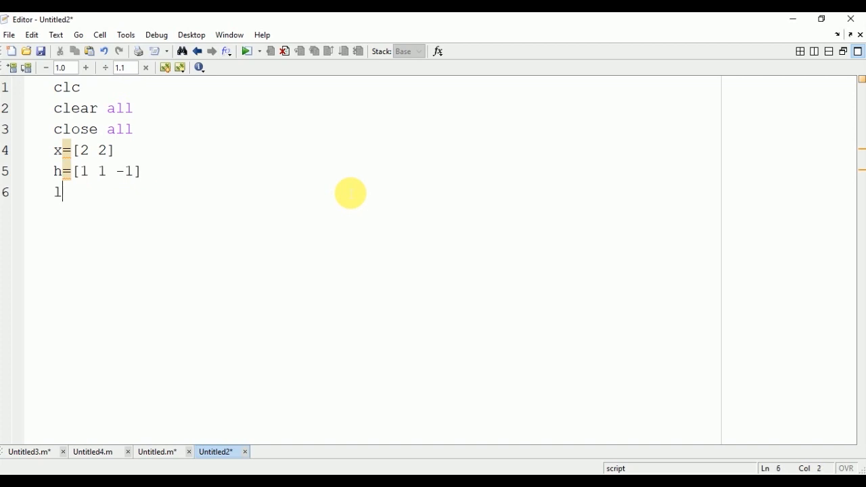
Compute the signal lengths l1 = length(x) and l2 = length(h)
text(l=)
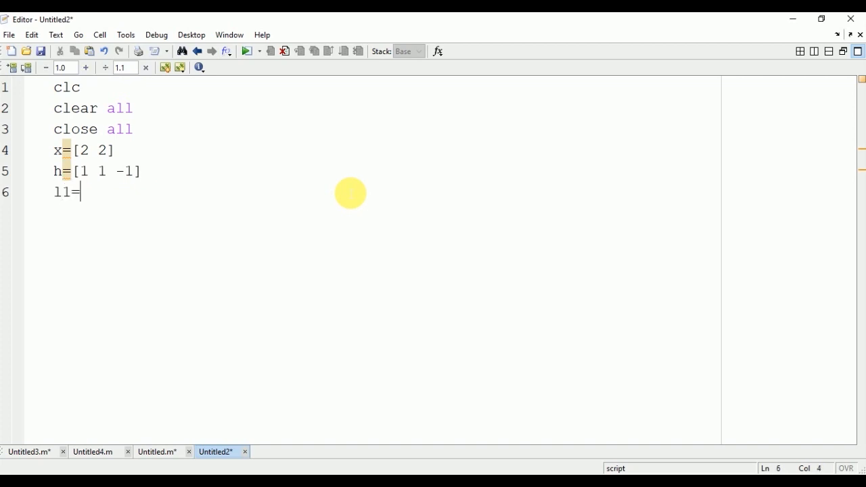
text(le)
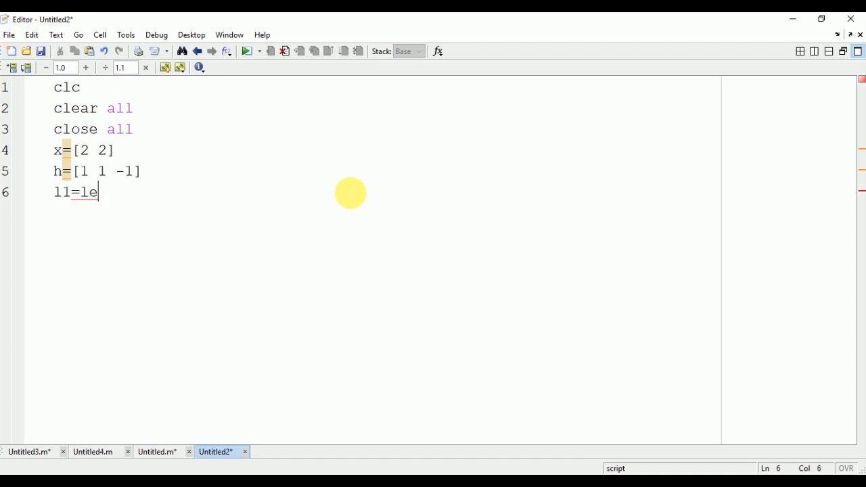
text(ngth()
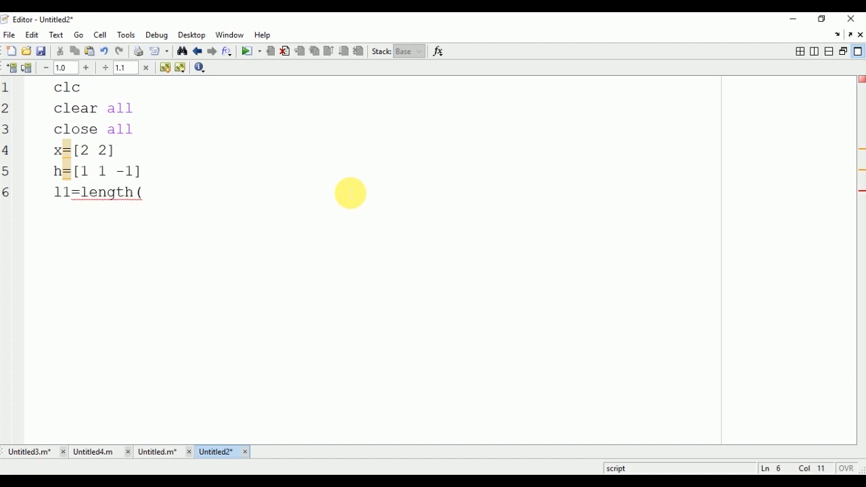
text(x))
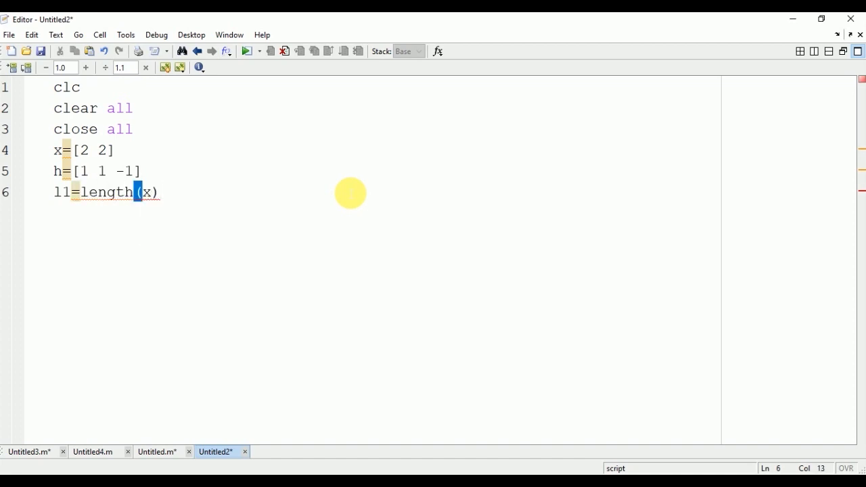
text(l2)
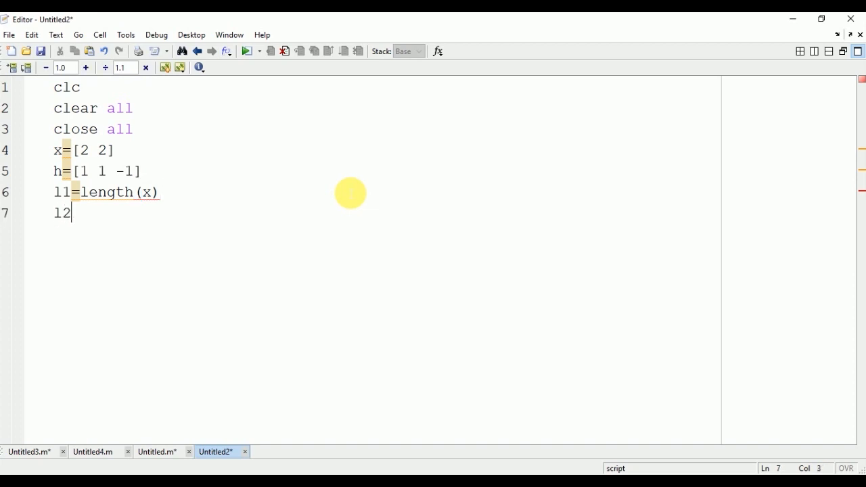
text(=le)
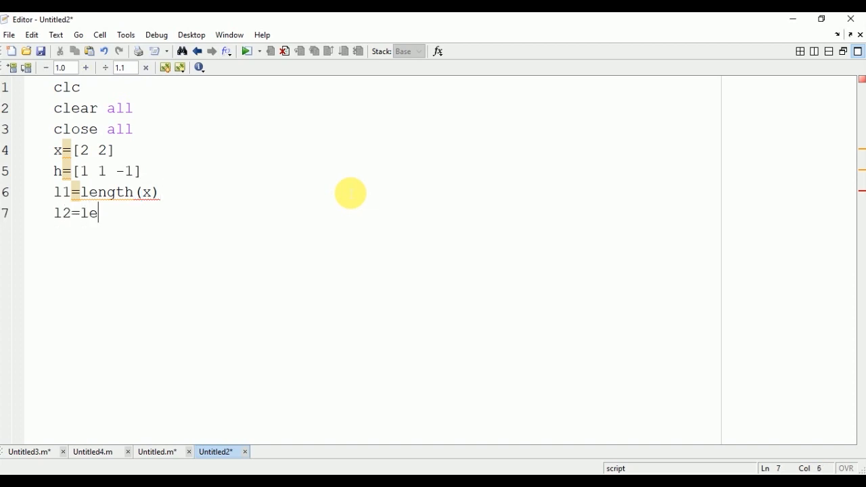
text(ngth)
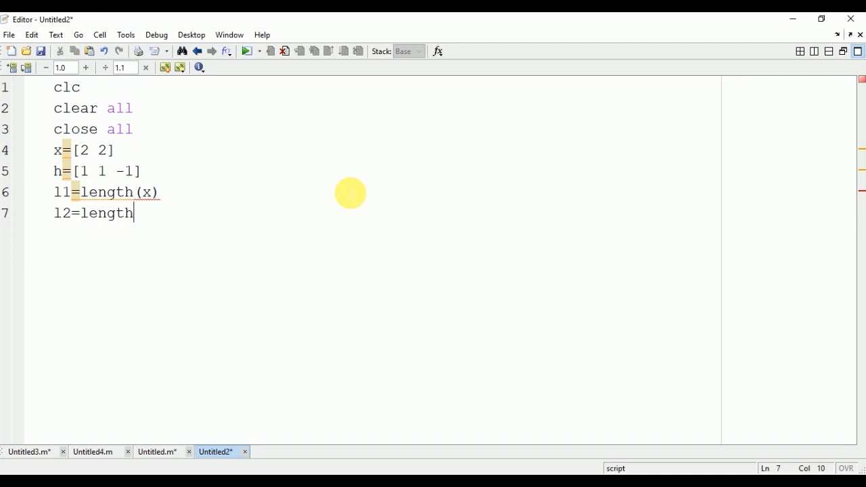
text((h))
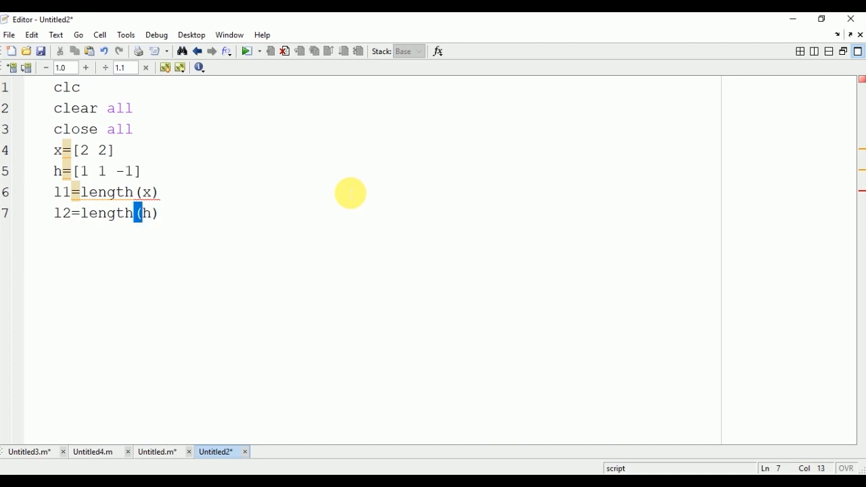
Set N = max(l1,l2) and compute cconv(x,h,N)
text(L)
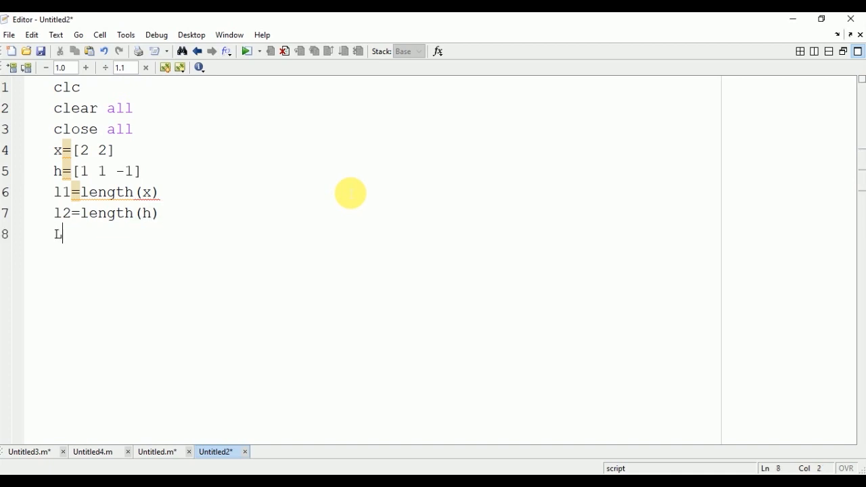
text(N)
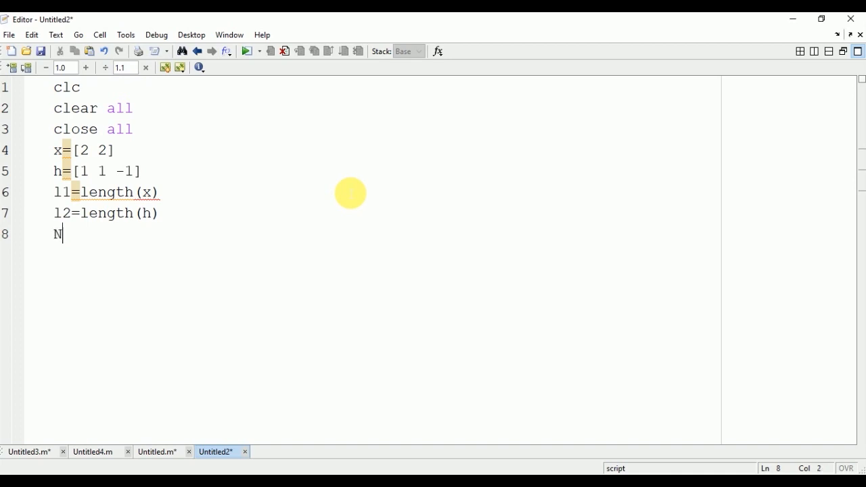
text(=max)
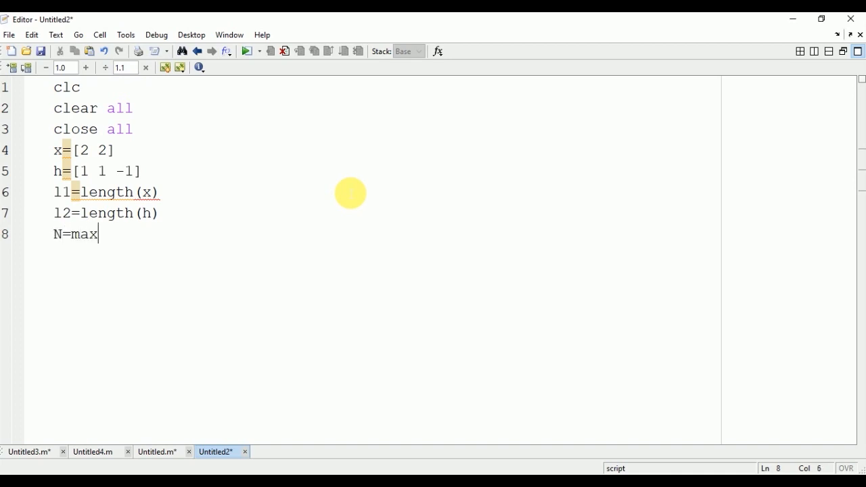
text((l1,l2)
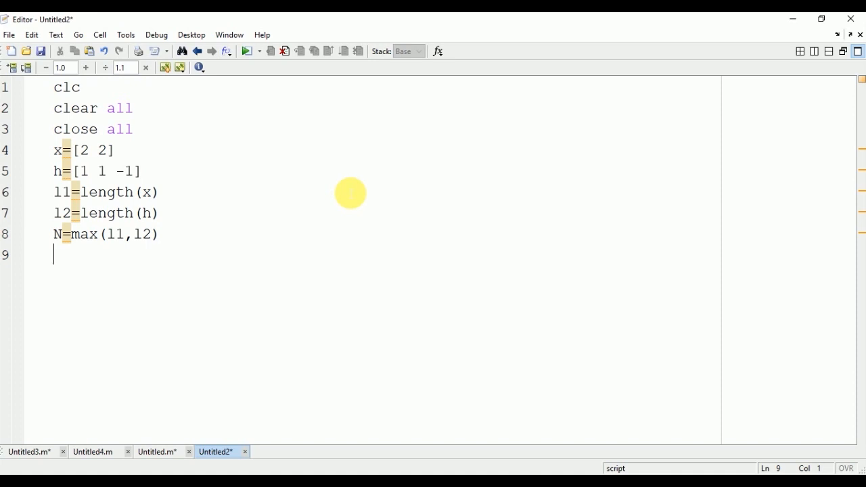
text(cco)
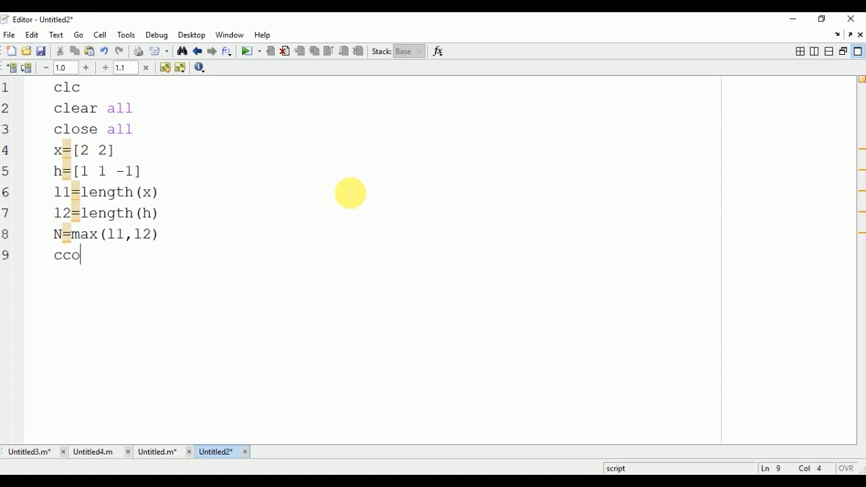
text(nv()
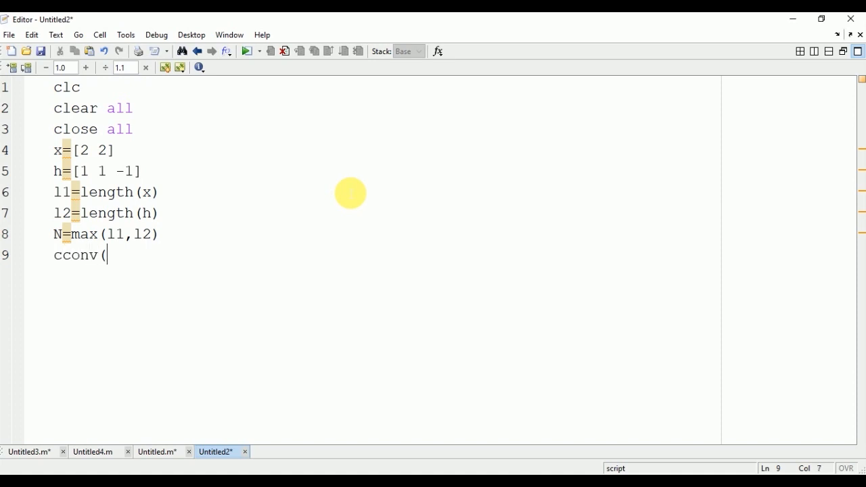
text(x,)
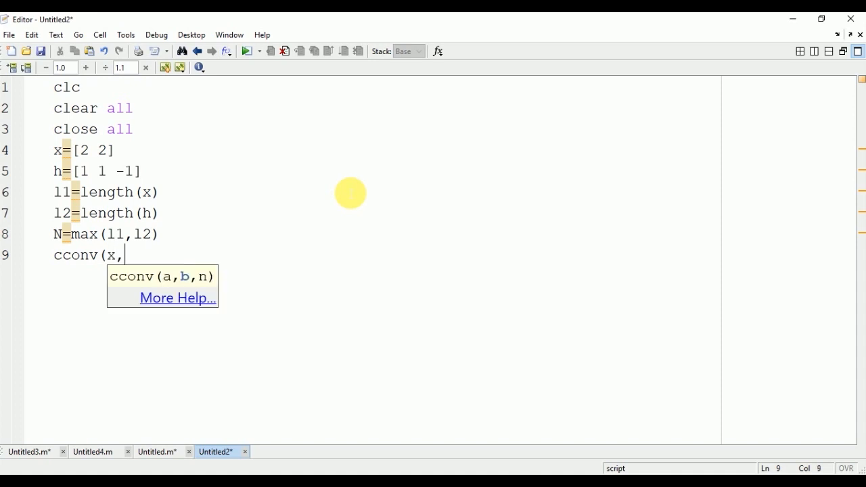
text(h,)
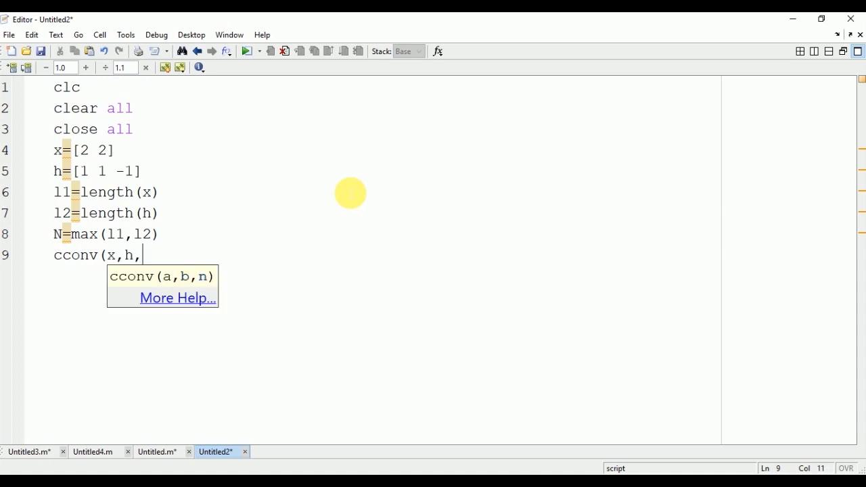
text(N))
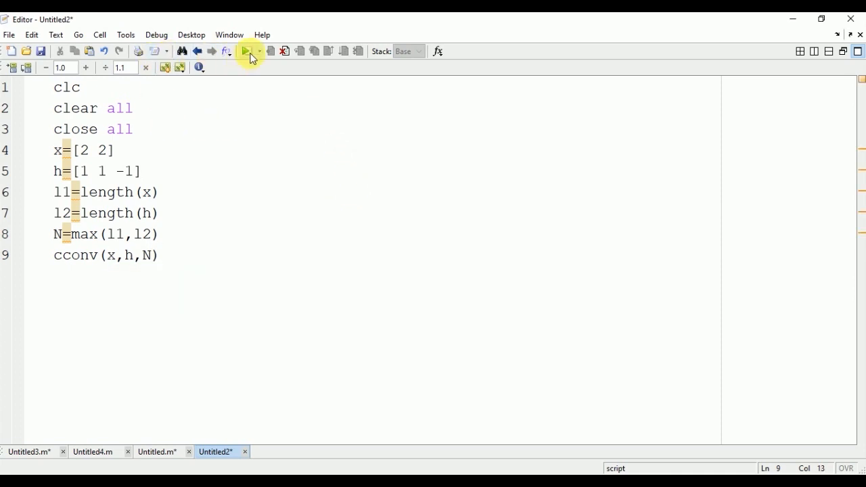
Save the script as Untitled2.m, run it, and view the Command Window output
click(247, 50)
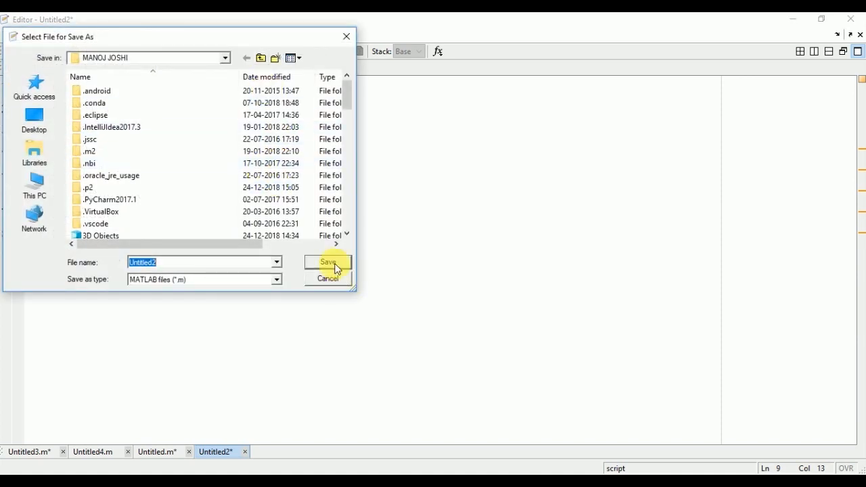
click(328, 262)
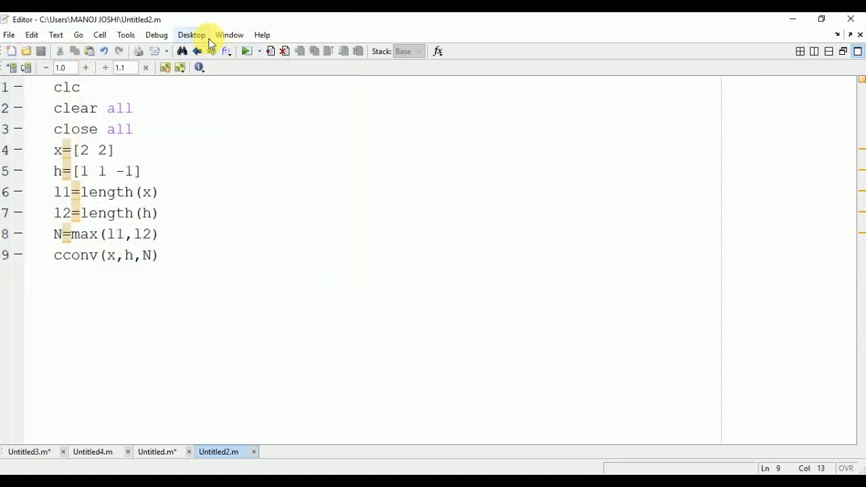
mouse_move(229, 35)
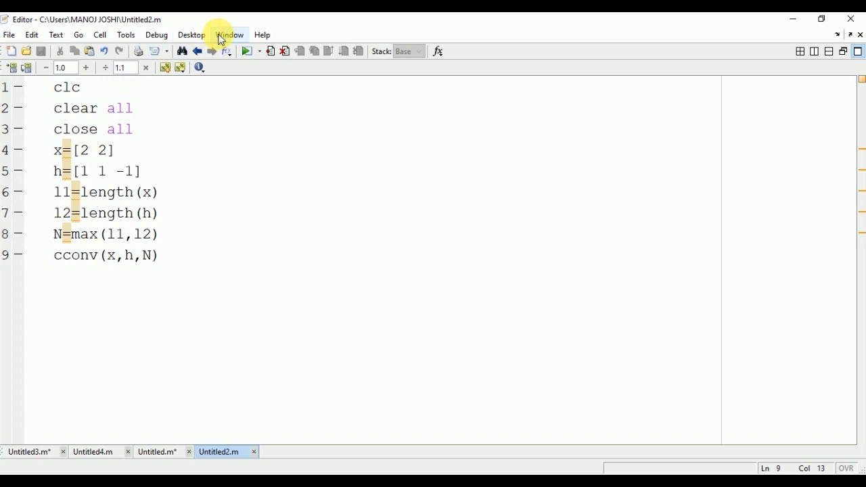
click(229, 34)
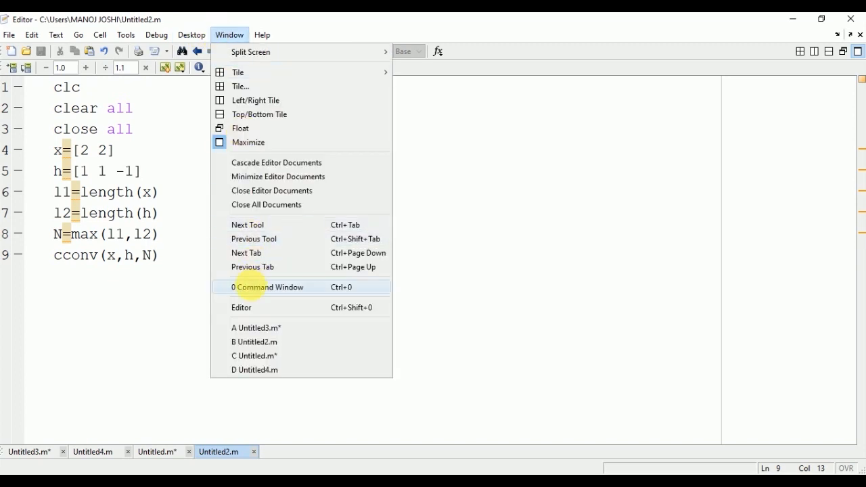
click(267, 287)
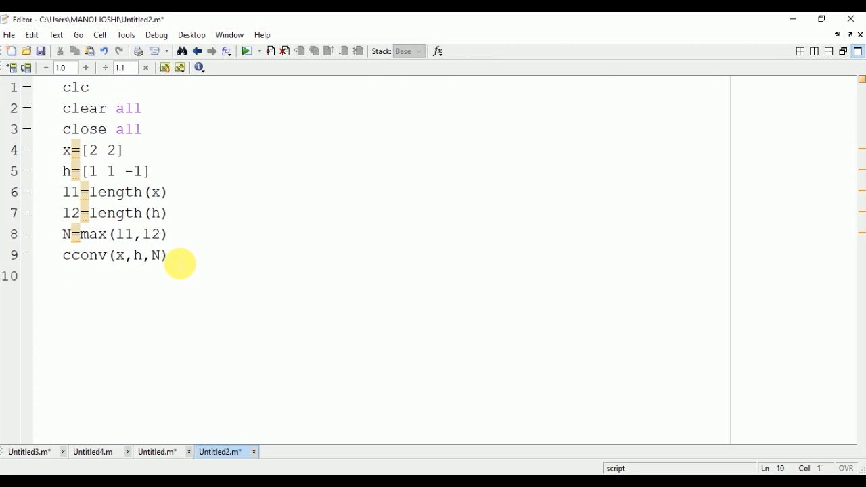
Add disp('without using standard function') as line 10 of the script
text(disp)
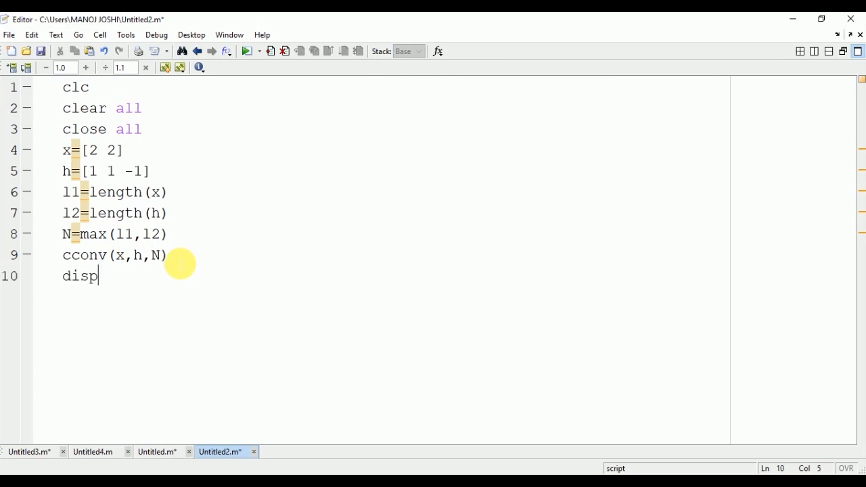
text((")
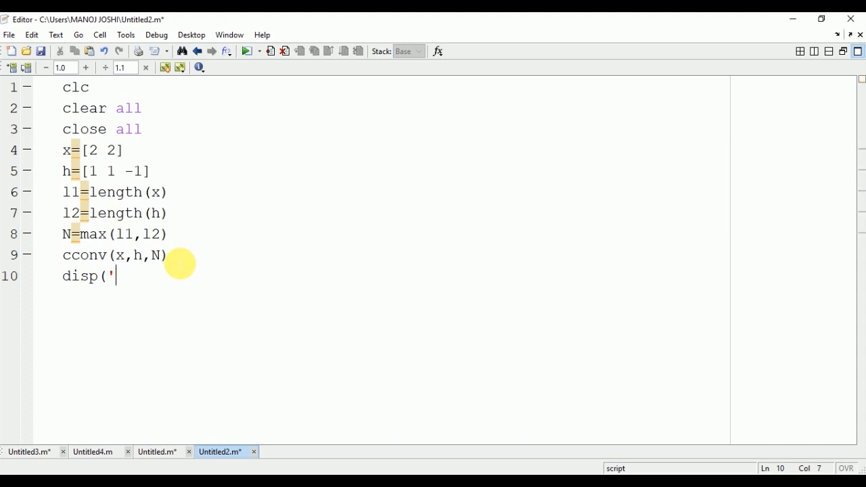
text(without u)
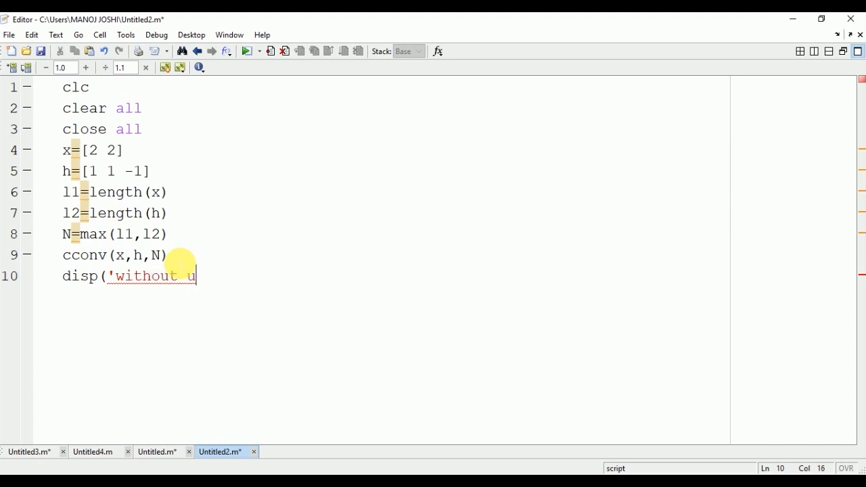
text(sing stand)
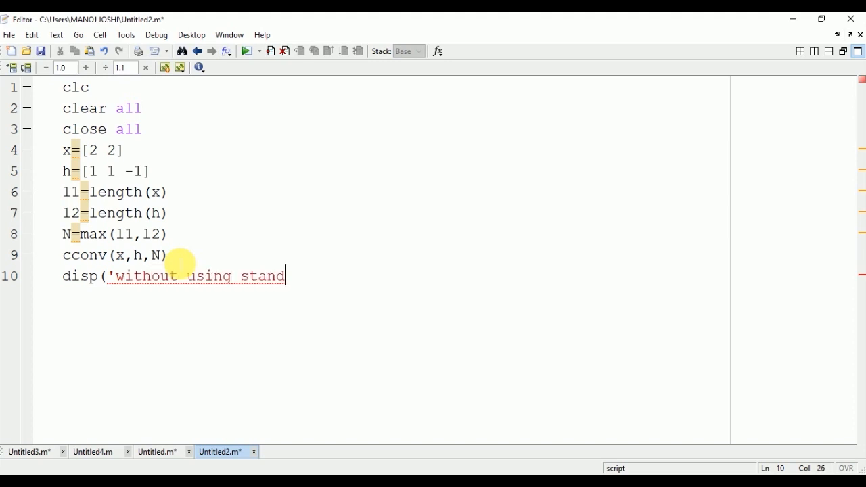
text(ard funct)
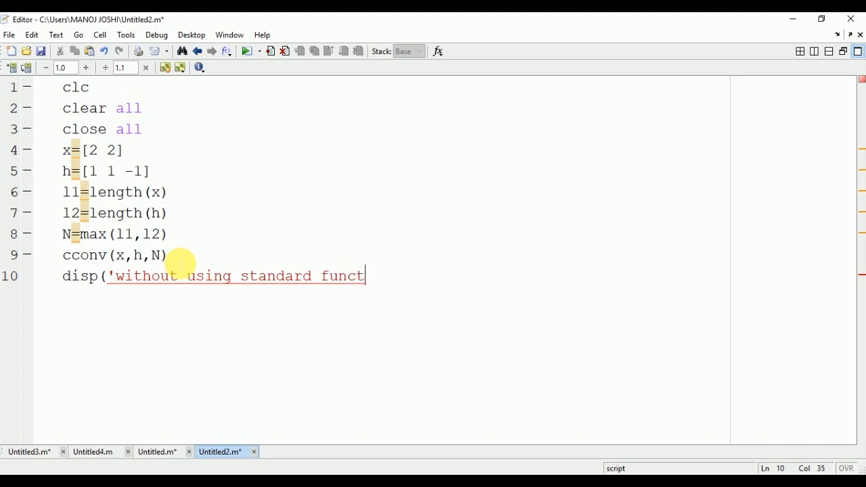
text(ion')
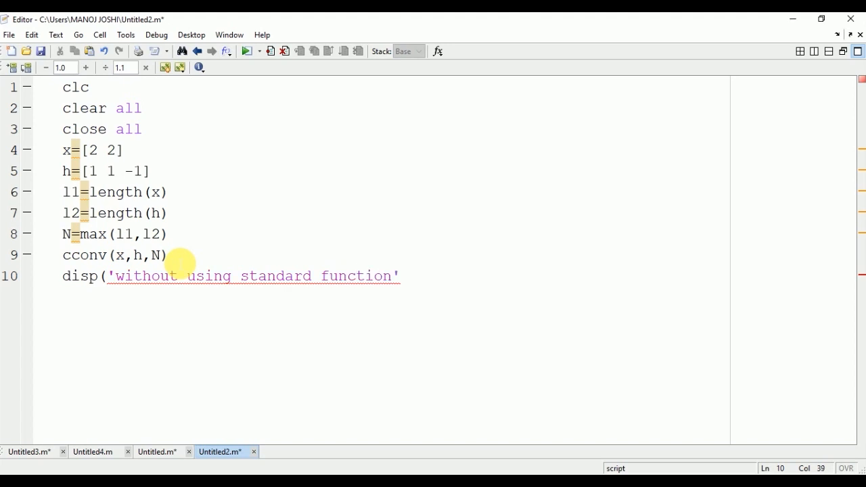
text())
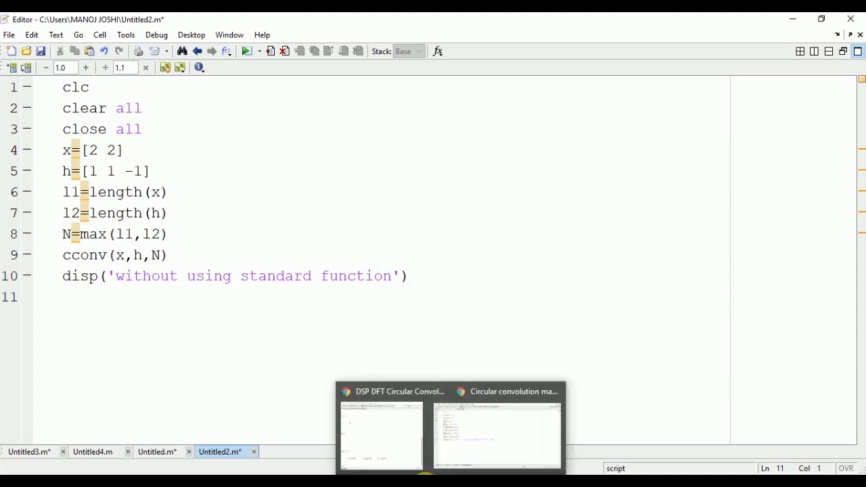
click(380, 391)
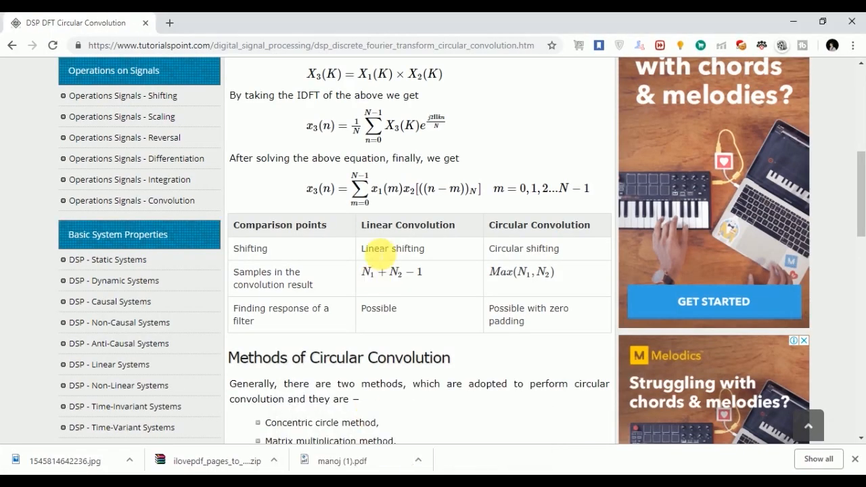
mouse_move(406, 208)
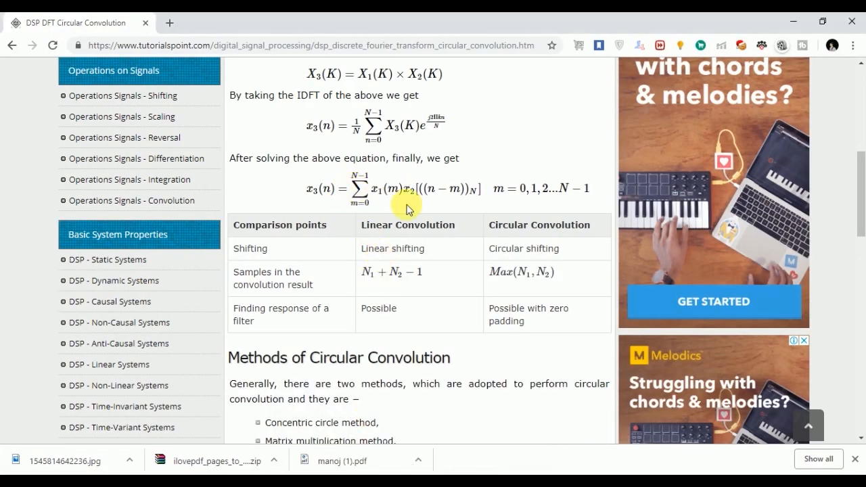
mouse_move(440, 203)
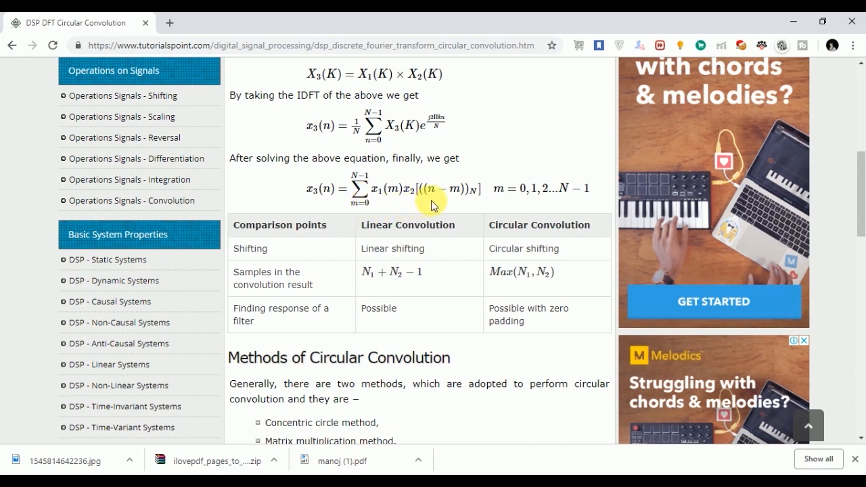
mouse_move(438, 398)
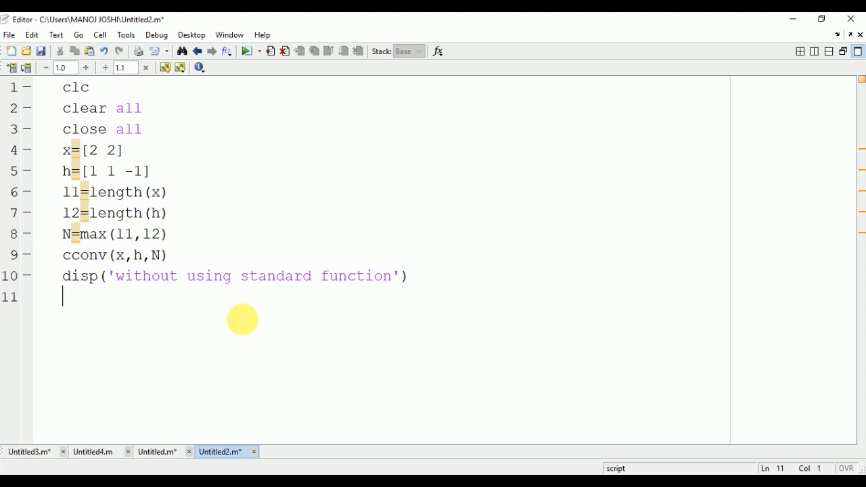
Zero-pad x to length N with x=[x zeros(1,N-l1)]
text(x=)
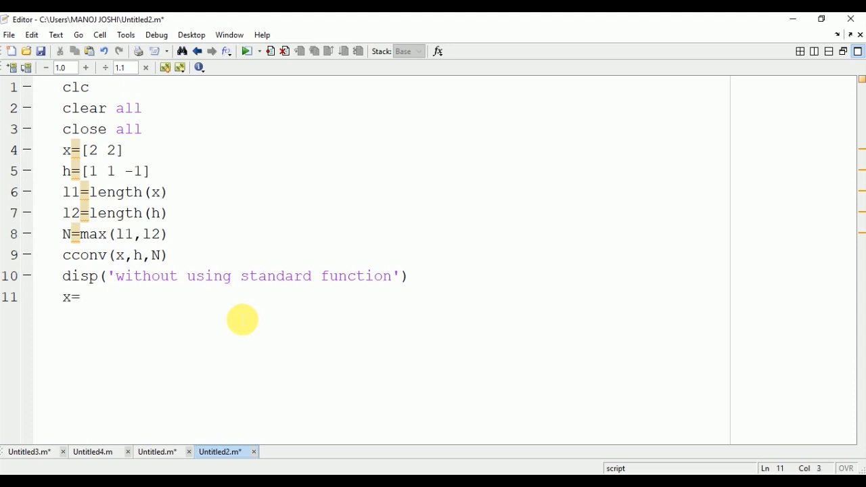
text([)
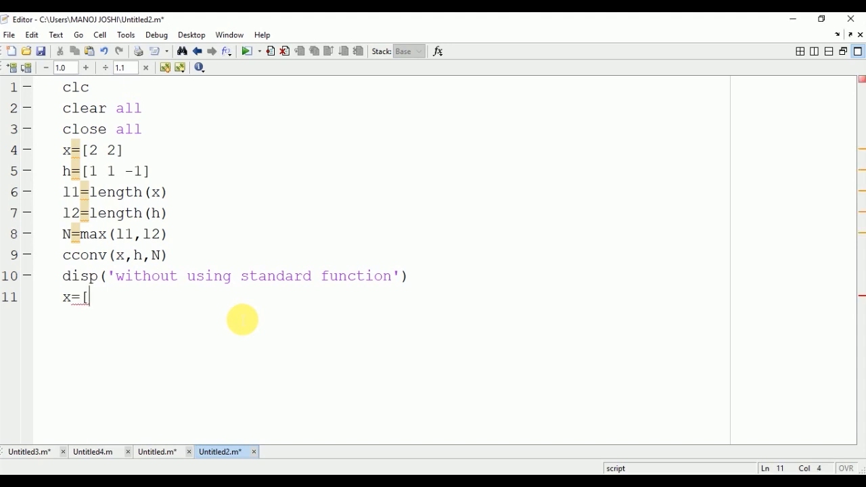
text(x)
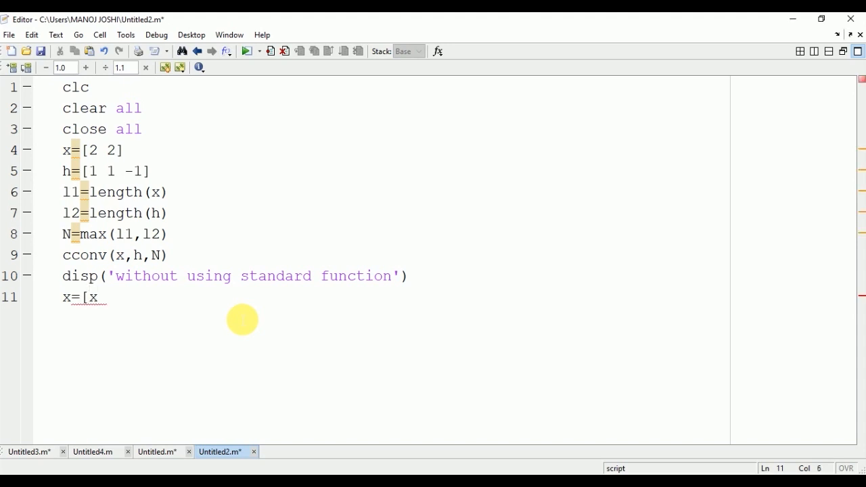
text(zeros)
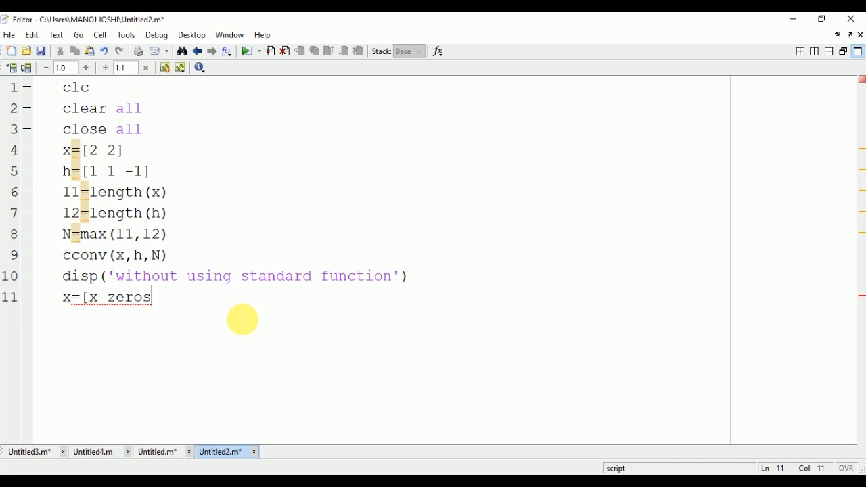
text(()
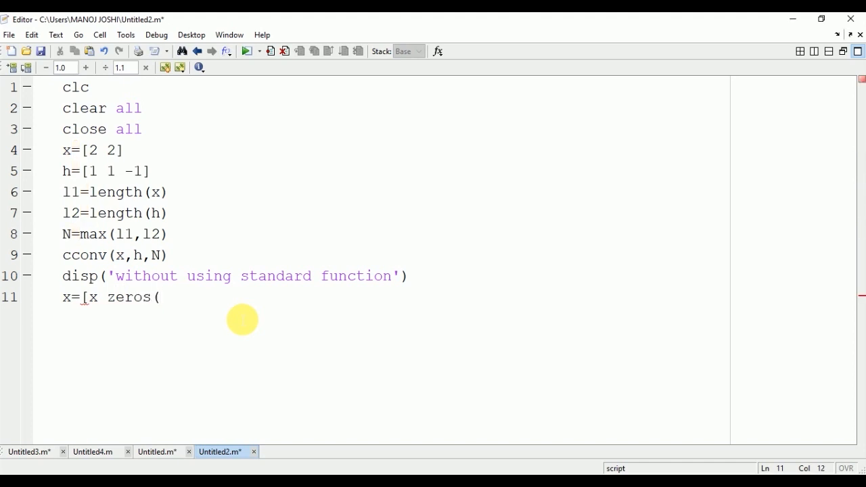
text(1,)
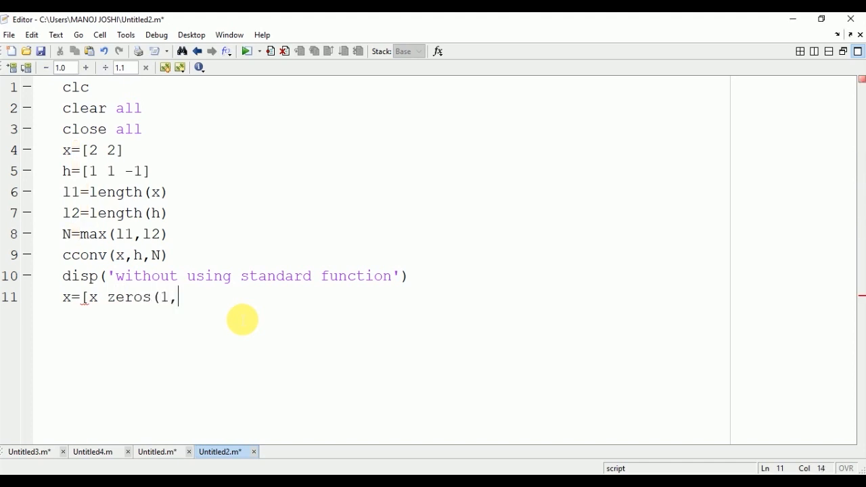
text(N-)
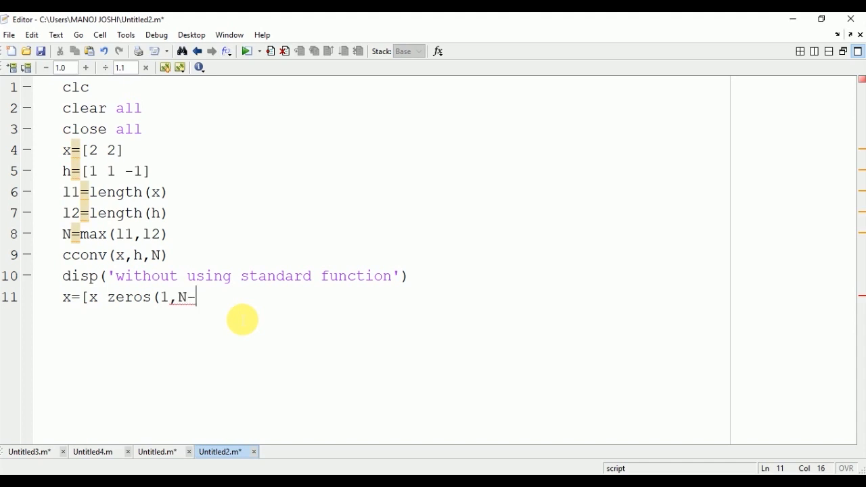
text(L1))
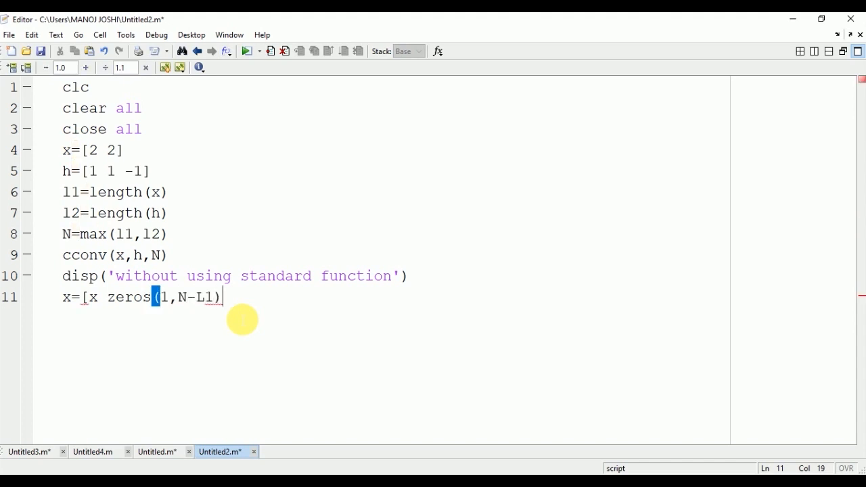
text(])
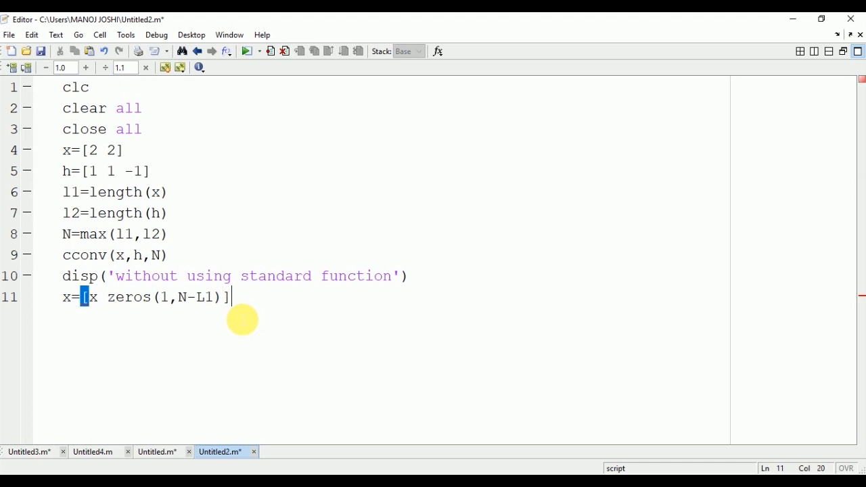
Zero-pad h with h=[h zeros(1,N-l2)] and correct L1 to l1
text(H)
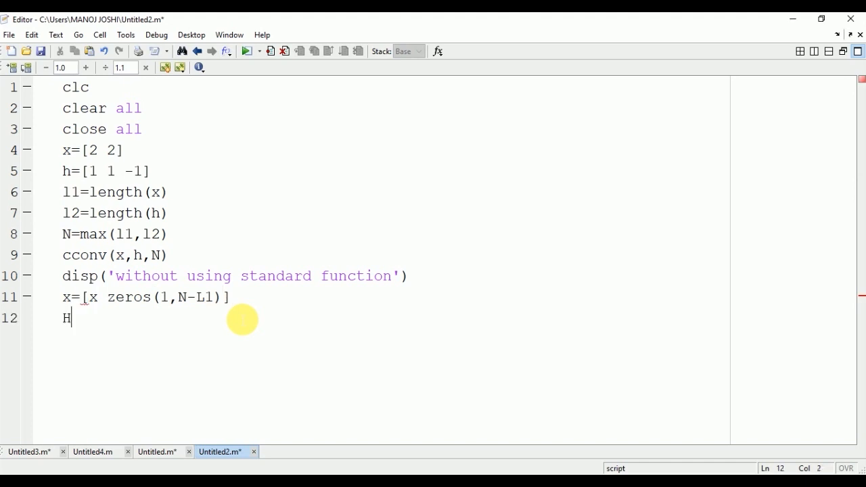
key(backspace)
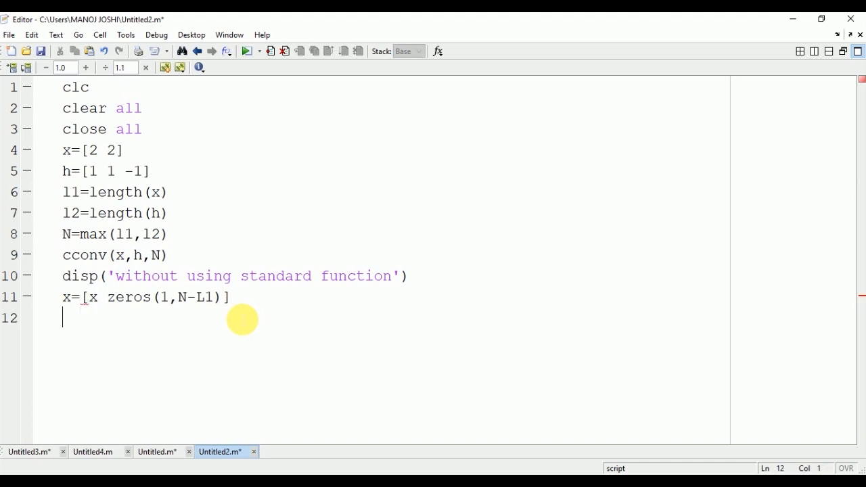
text(h=)
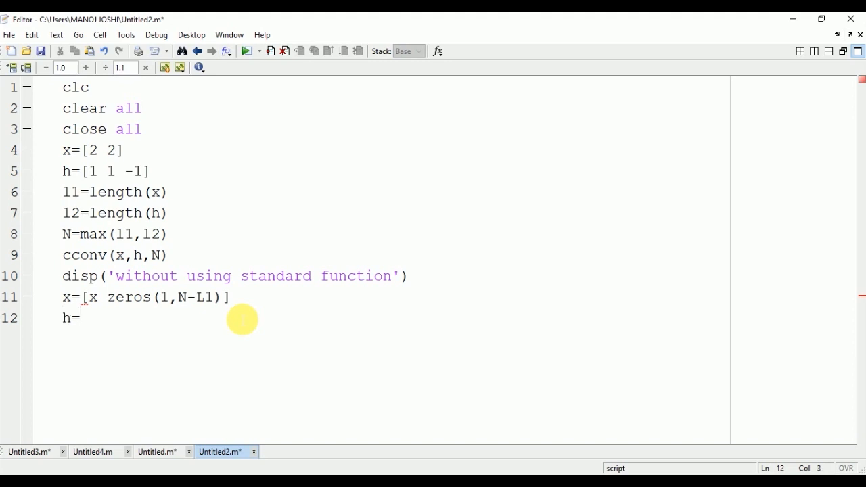
text([)
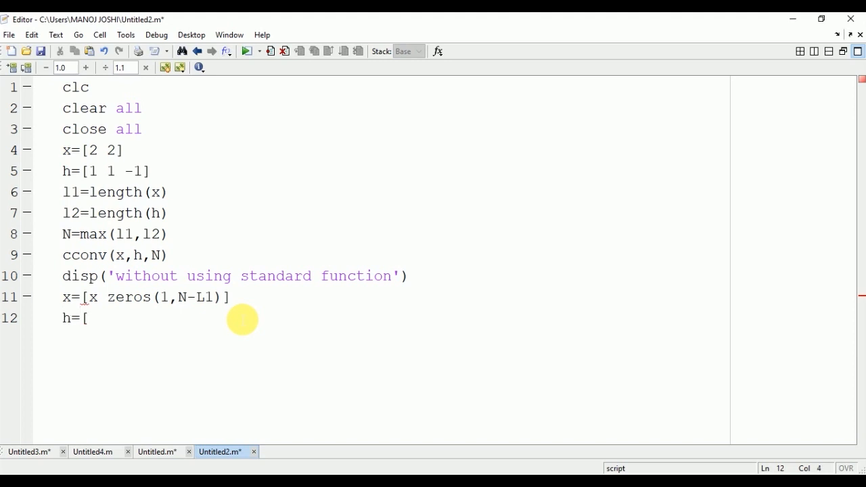
text(h)
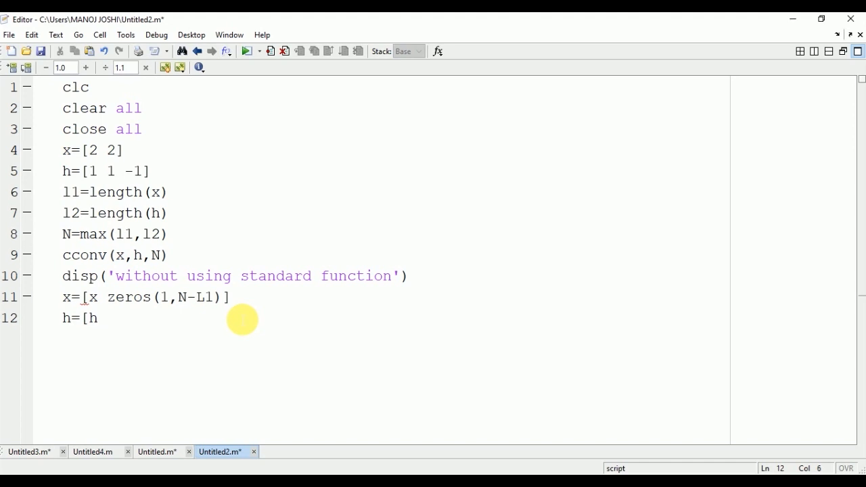
text(zeros)
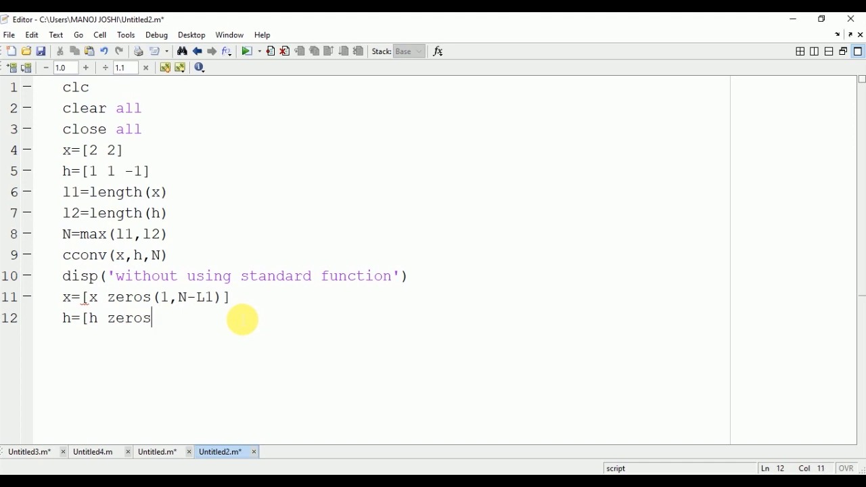
text((1)
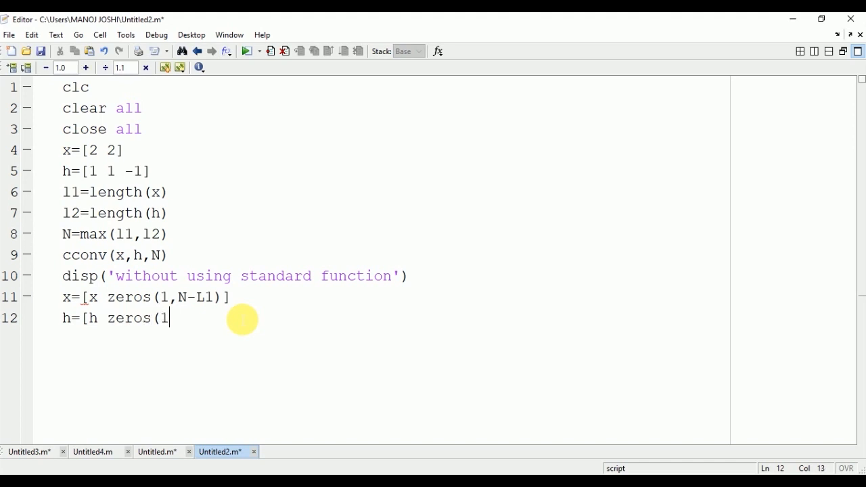
text(,n)
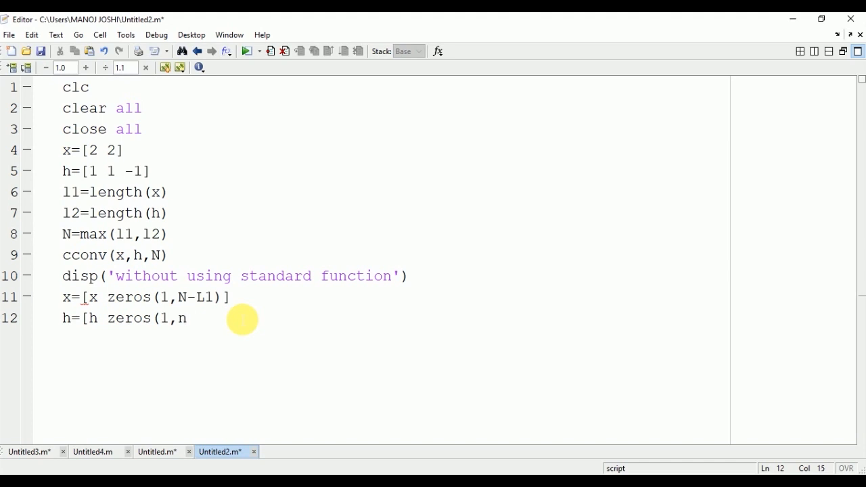
text(N)
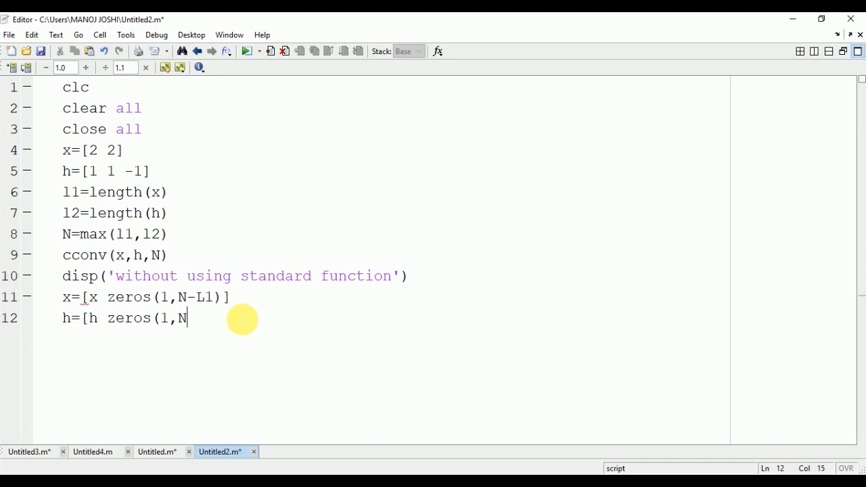
text(-l2)
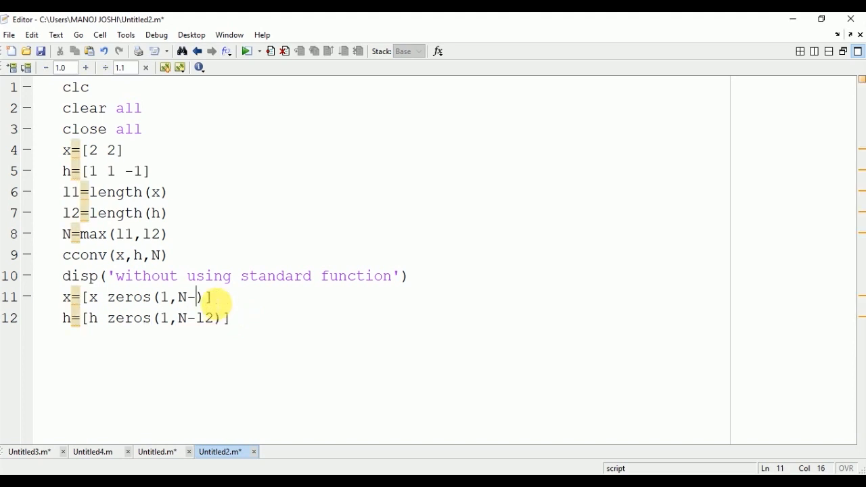
text(l1)
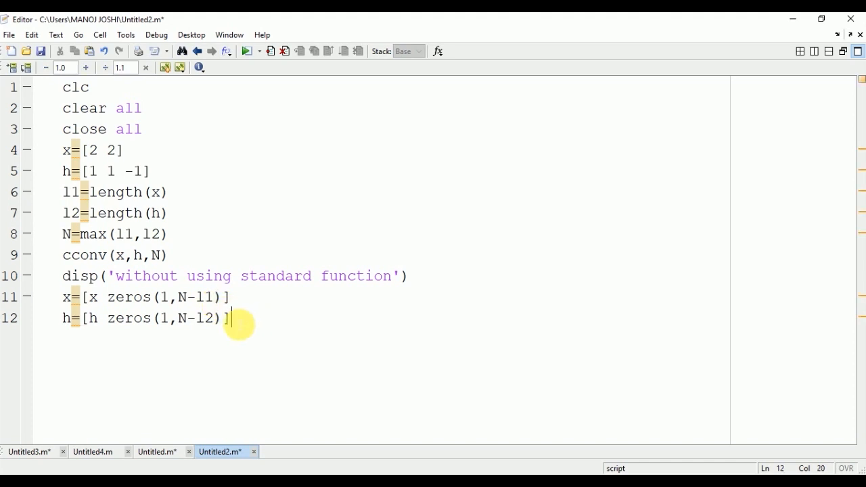
Start the outer loop for n=1:N, with y=zeros(1,N) inserted above it
text(fo)
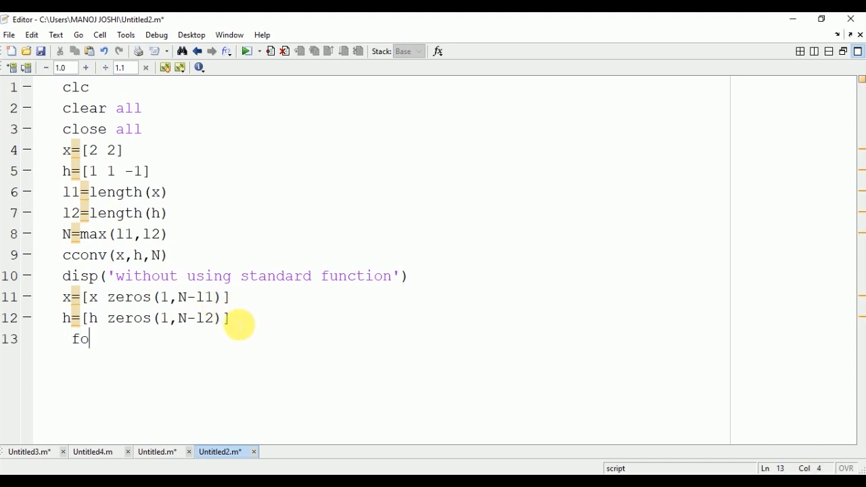
text(r)
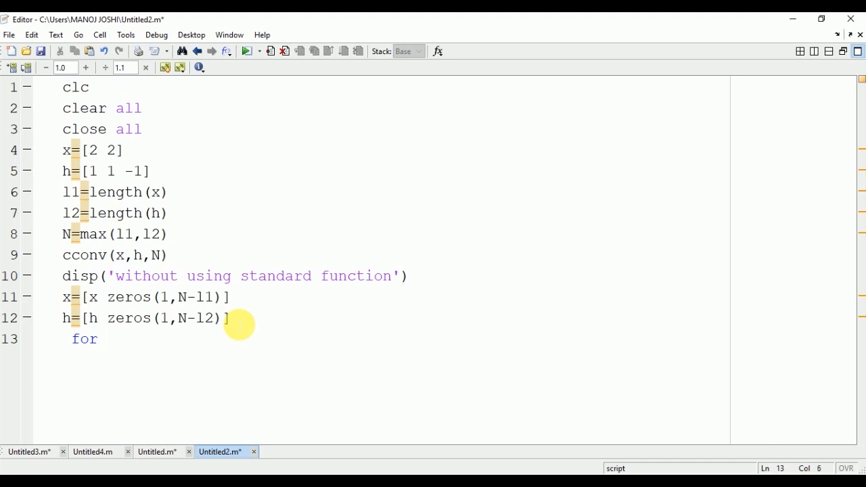
text(n=1)
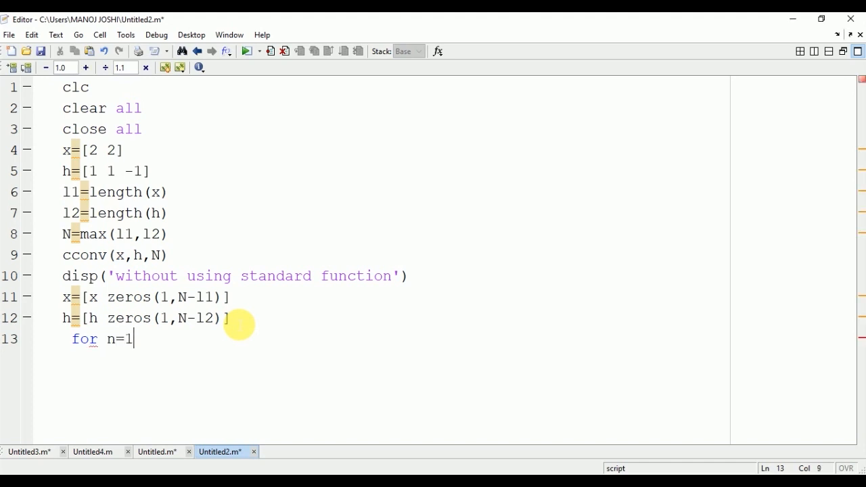
text(:)
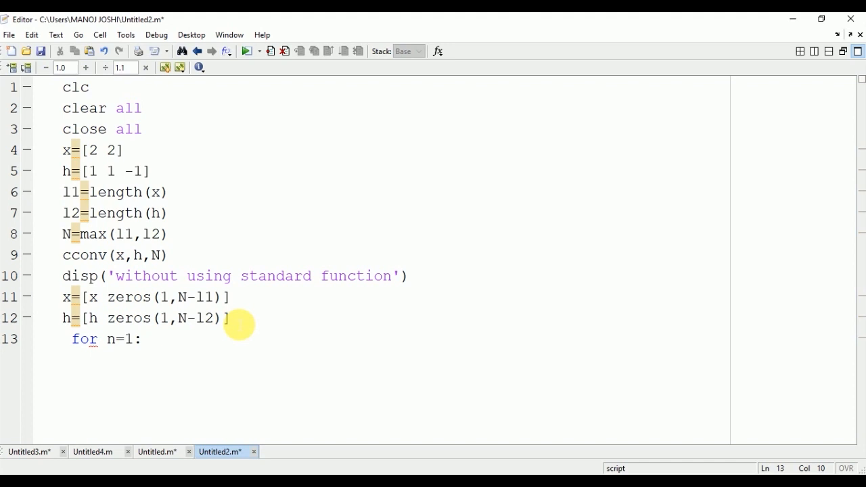
text(N)
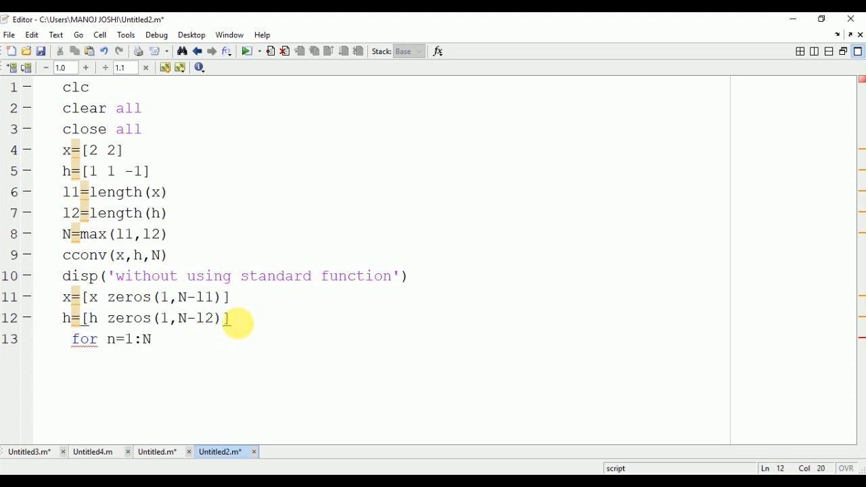
text(y)
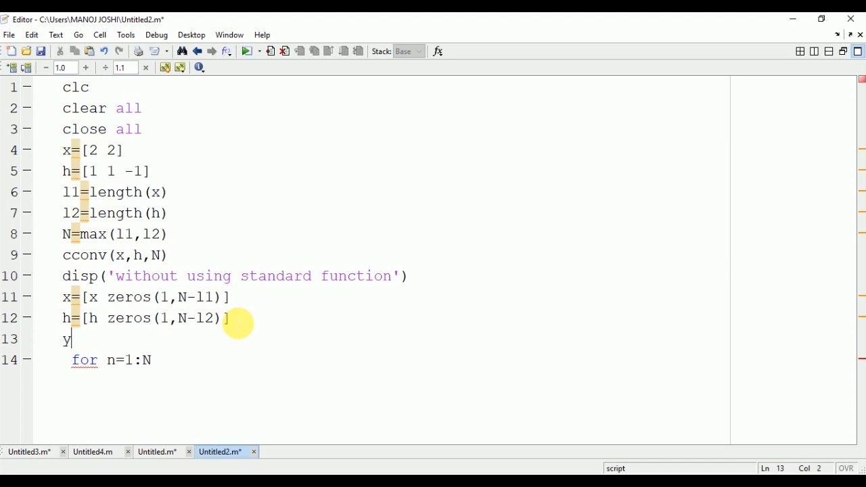
text(=)
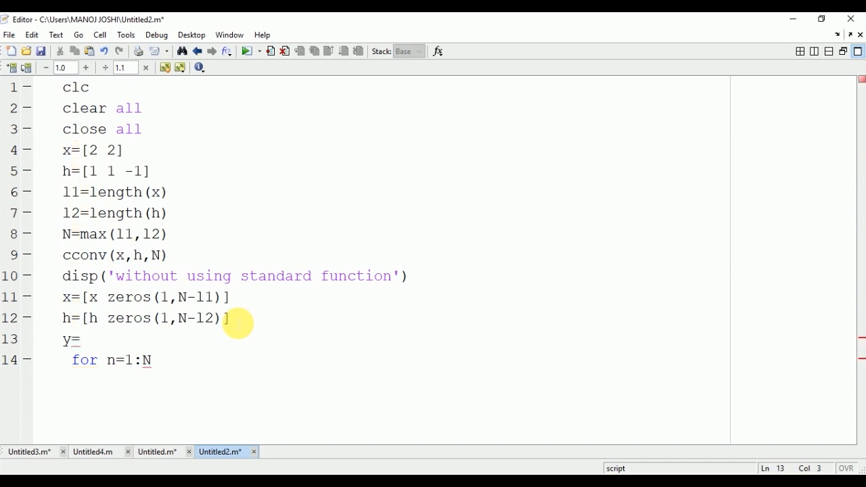
text(zero)
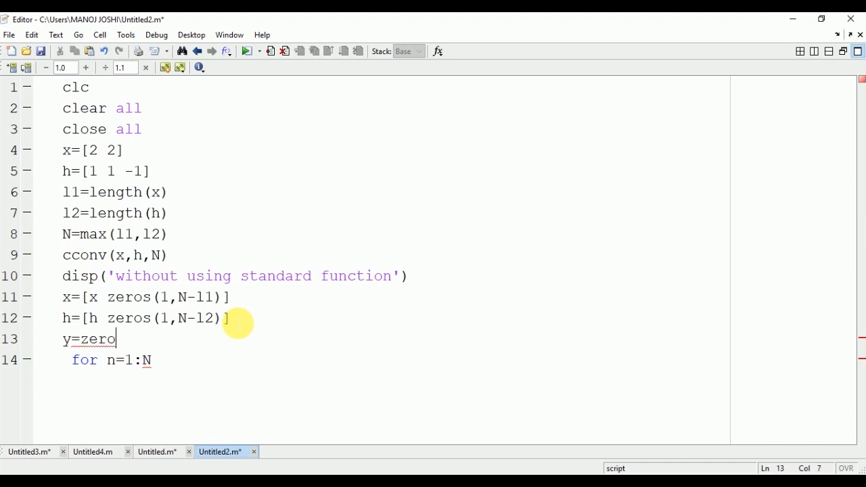
text(s(1)
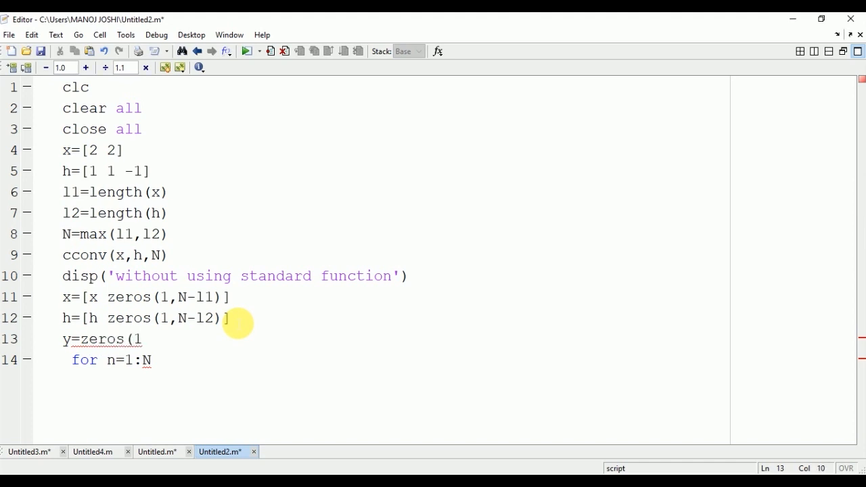
text(,N)
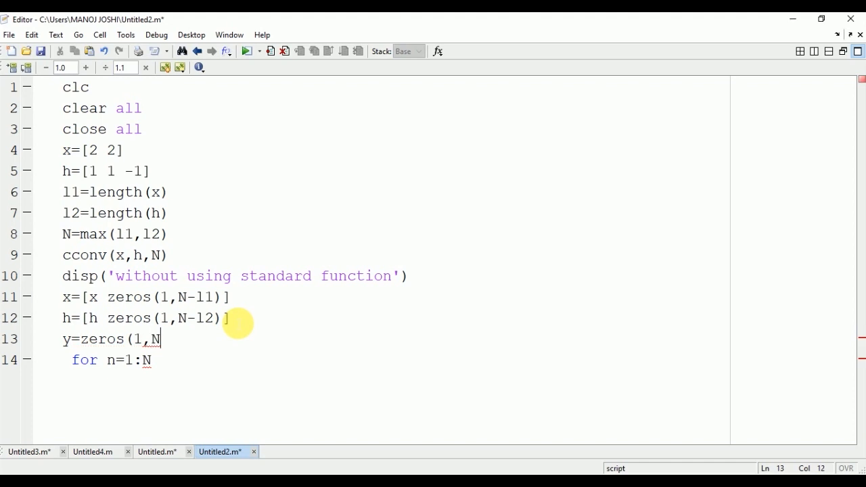
text())
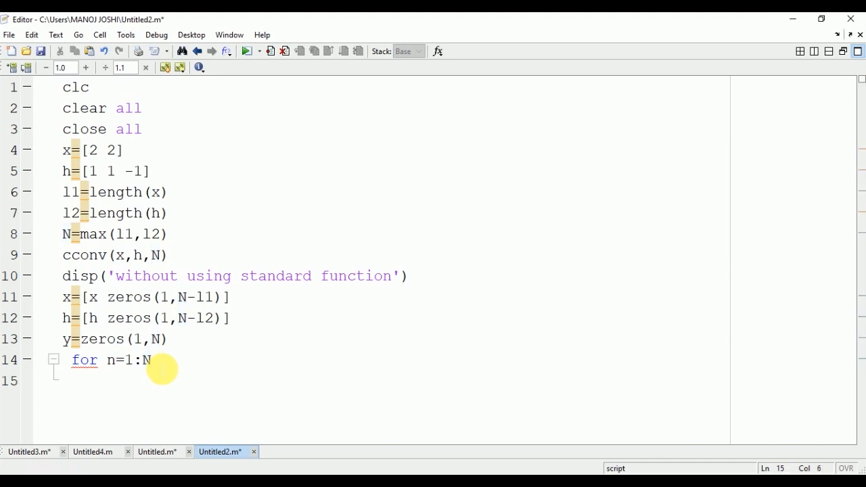
Add the inner loop for m=1:N
text(for)
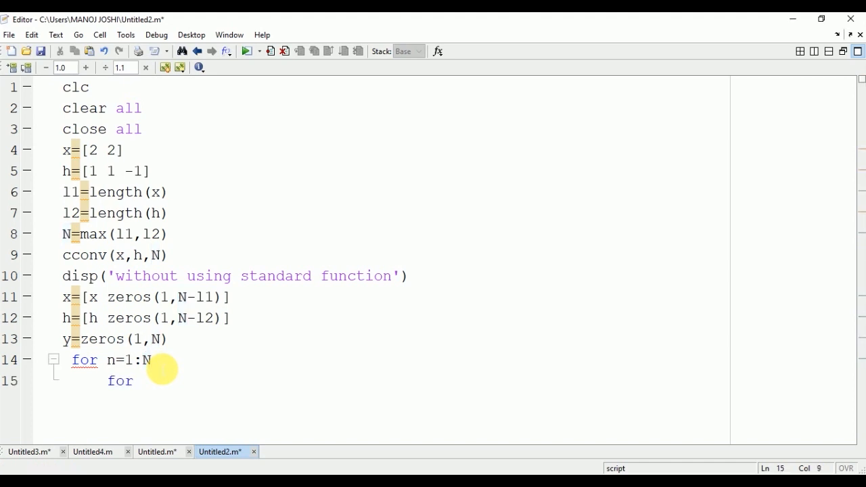
text(m)
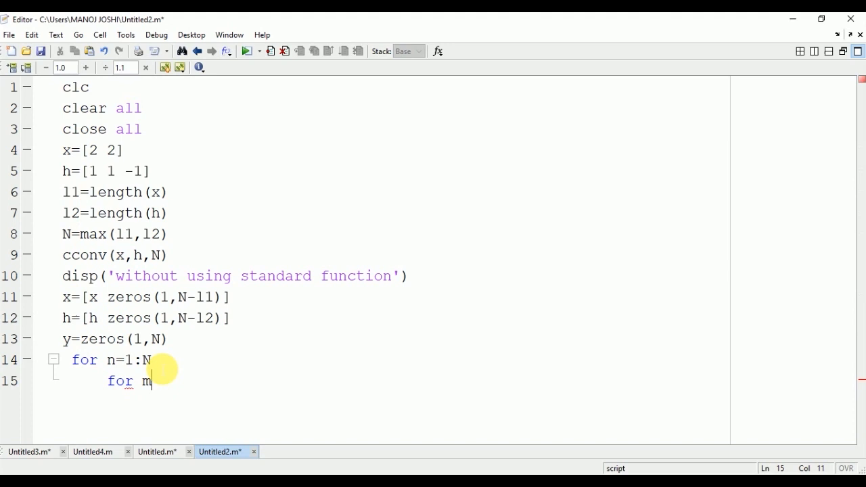
text(=1:)
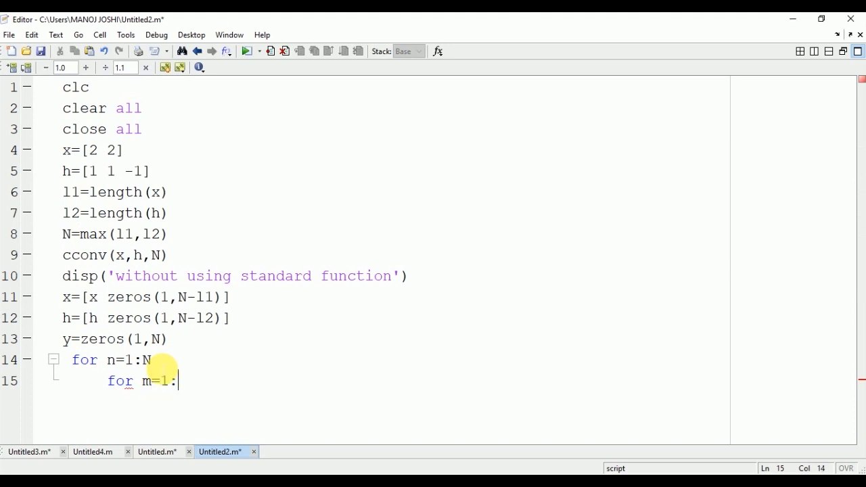
text(N)
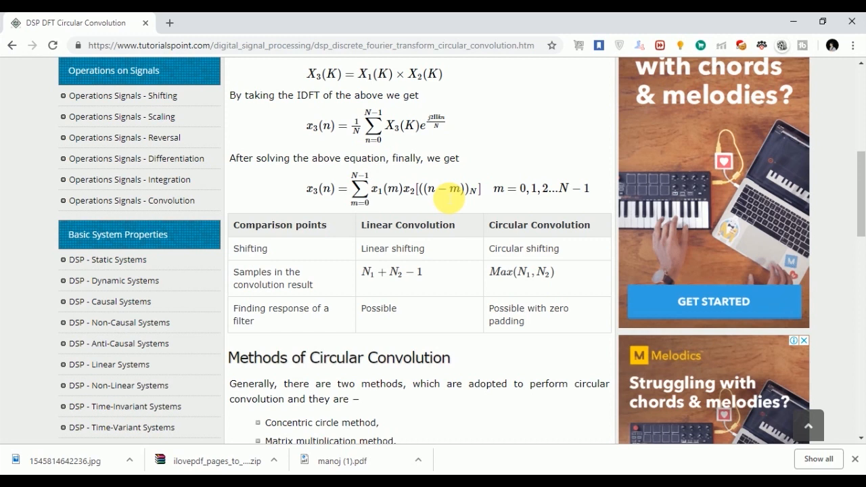
mouse_move(459, 404)
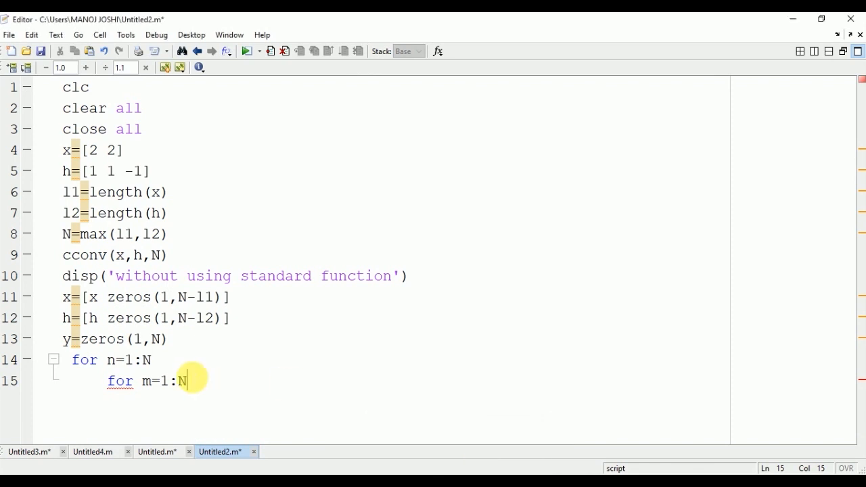
Compute the index j=mod(n-m,N) inside the inner loop
key(enter)
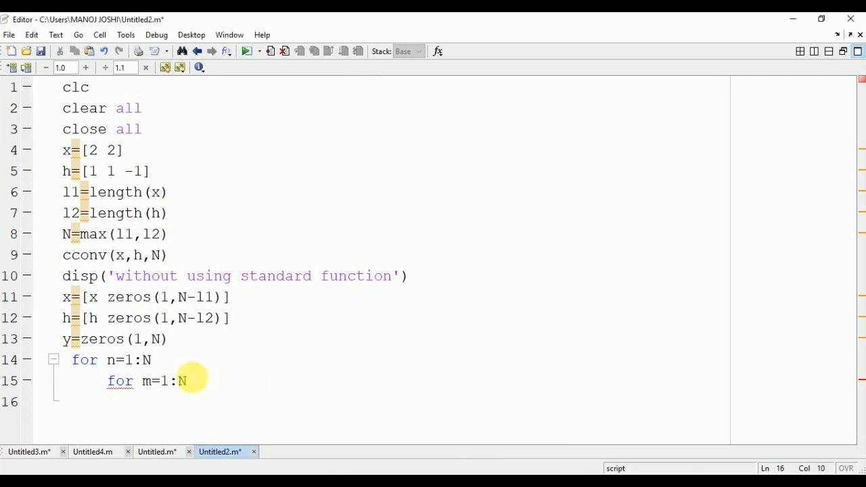
text(j)
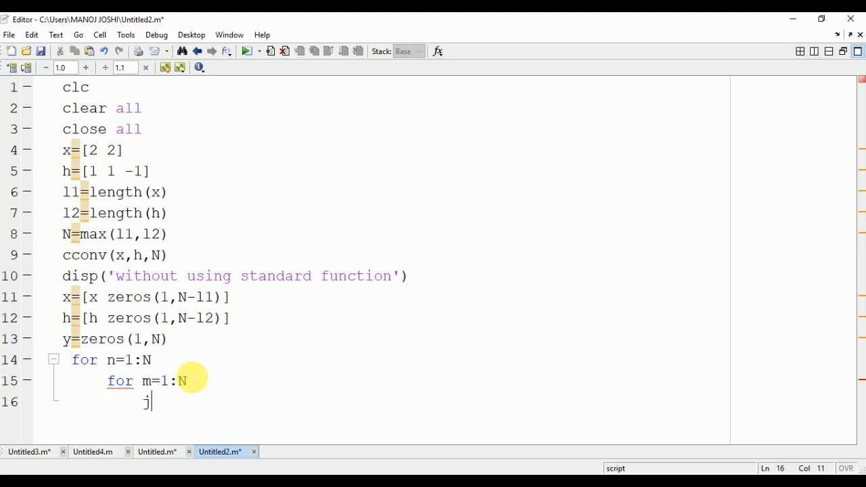
text(=mod)
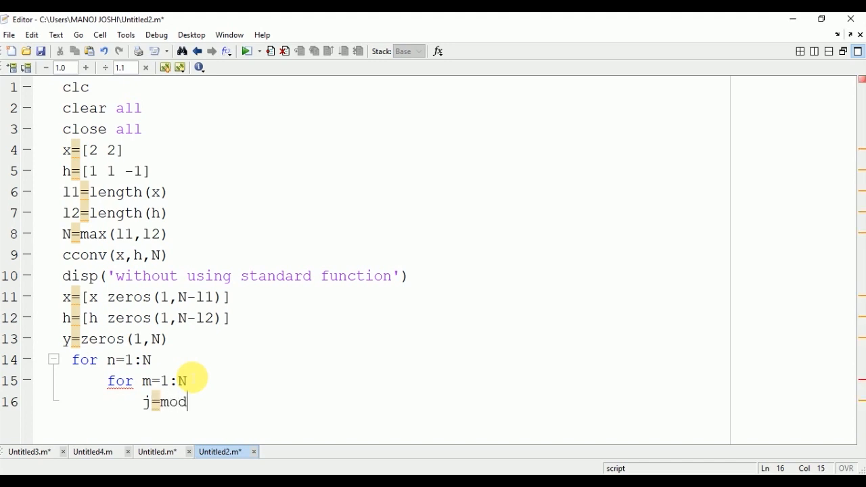
text((n-)
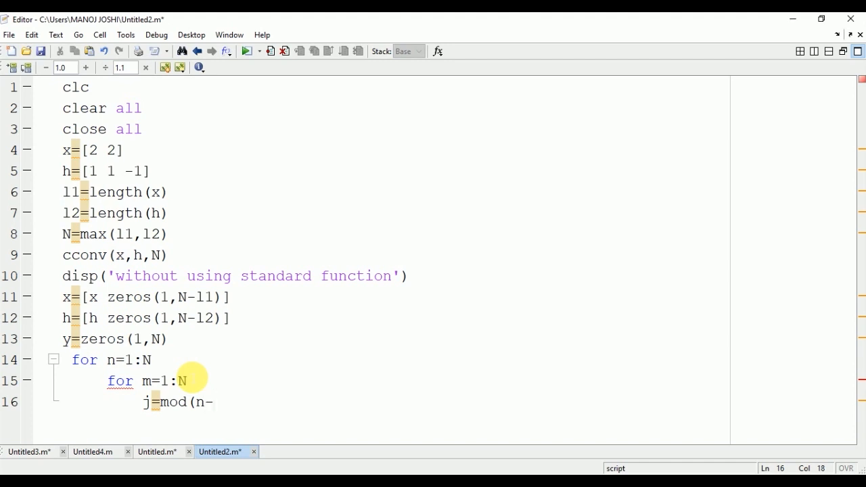
text(m,)
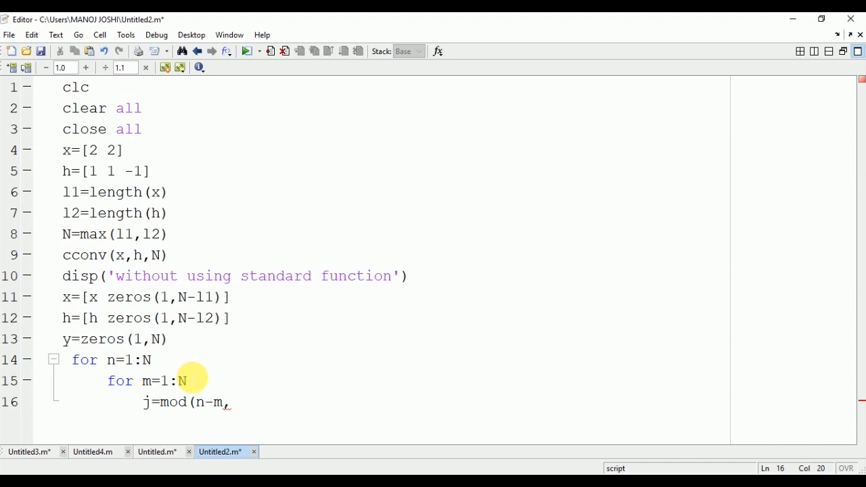
text(N)
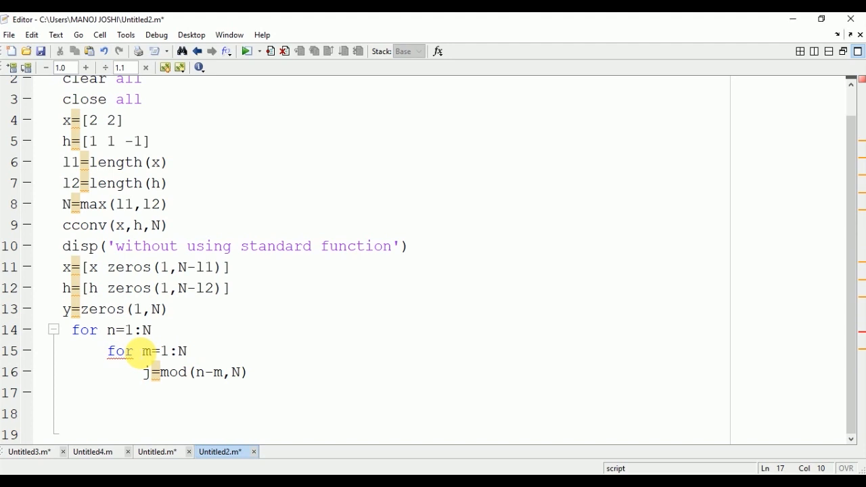
Accumulate y(n)=y(n)+x(m)*h(j) and close both loops with end
text(y9)
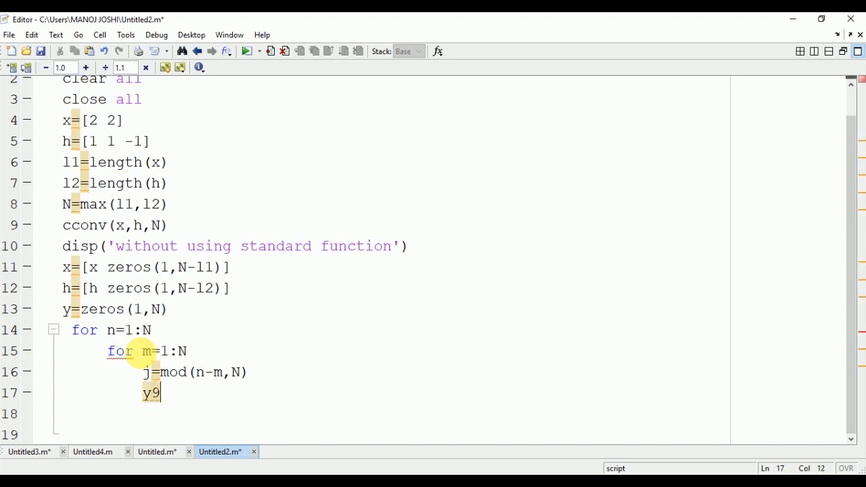
key(Backspace)
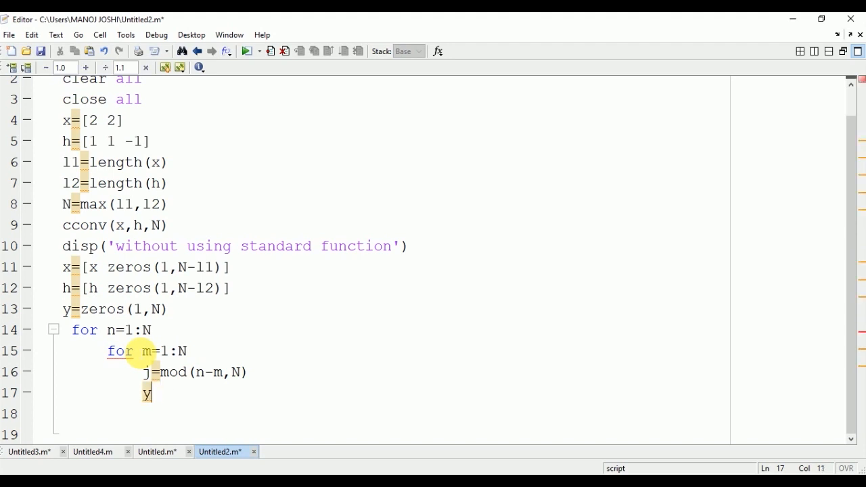
text((n))
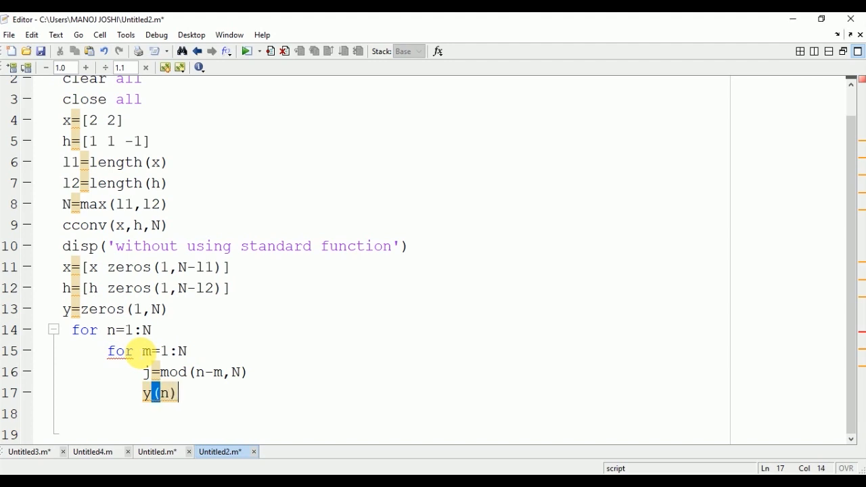
text(=y)
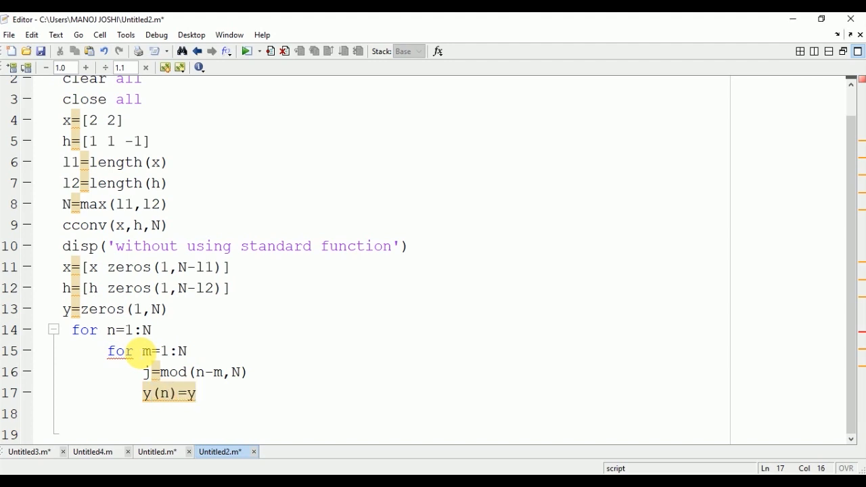
text((n))
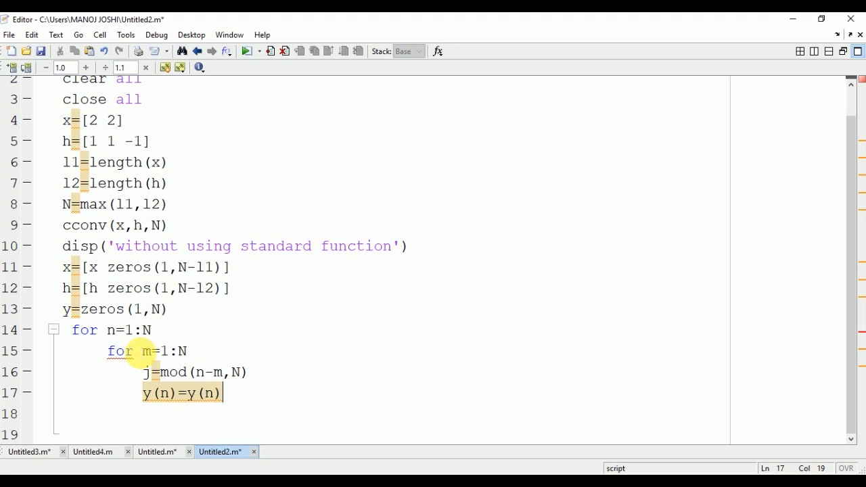
text(*)
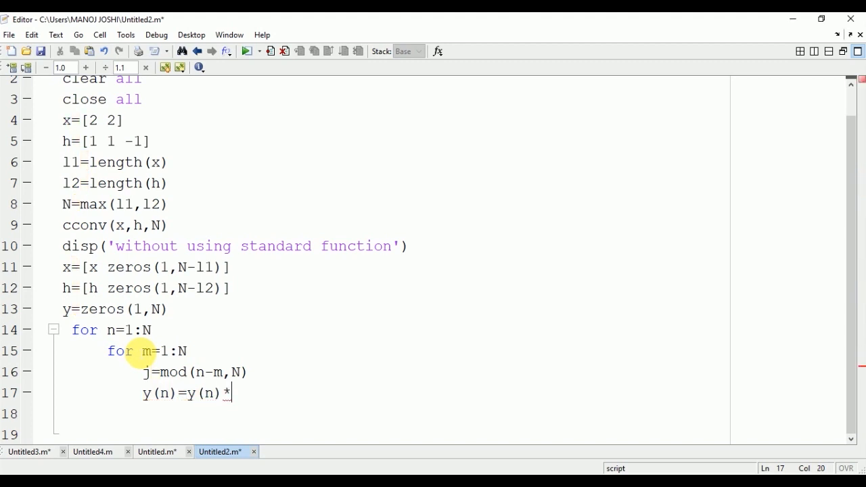
text(+)
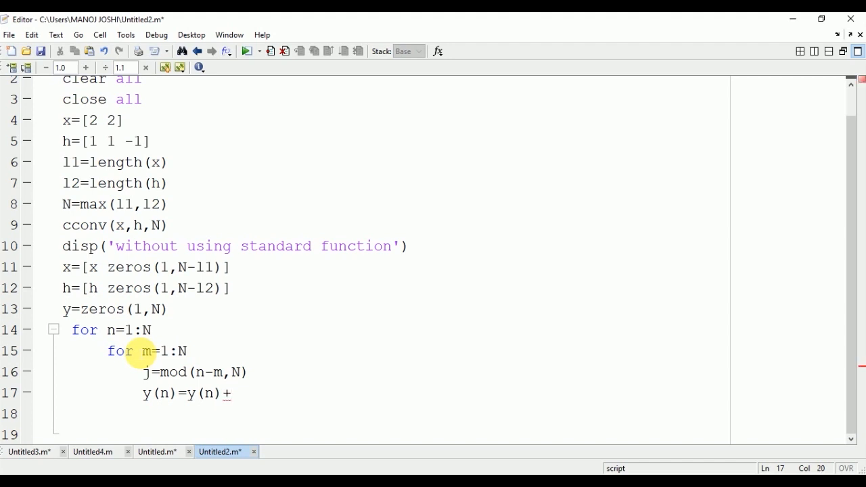
text(x)
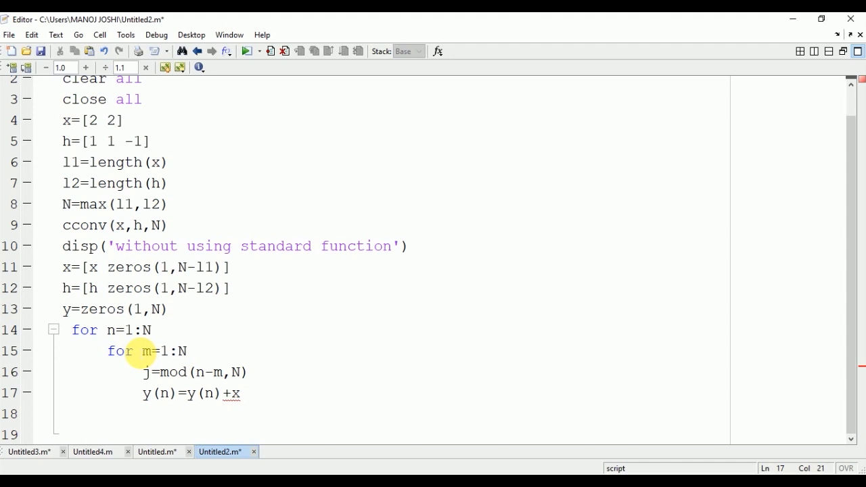
text((m))
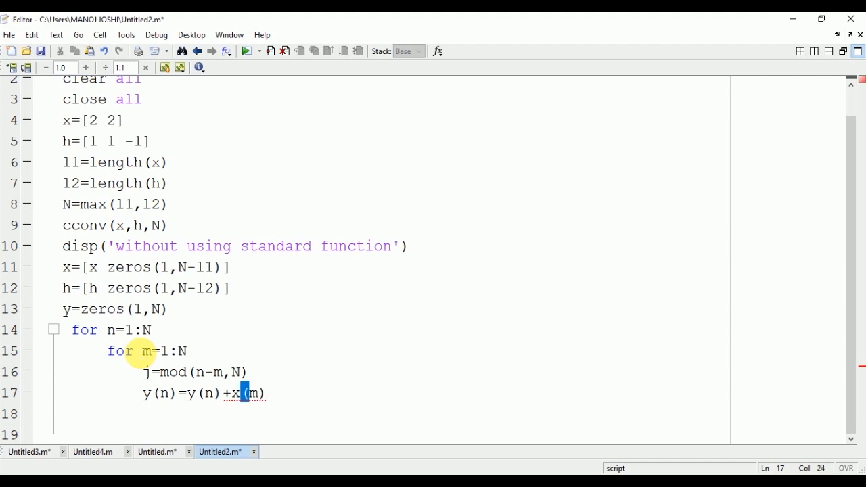
text(*h)
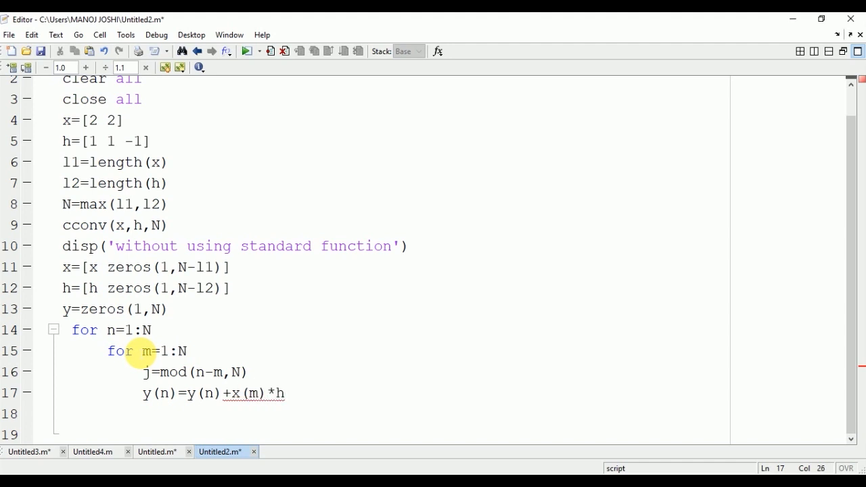
text(()
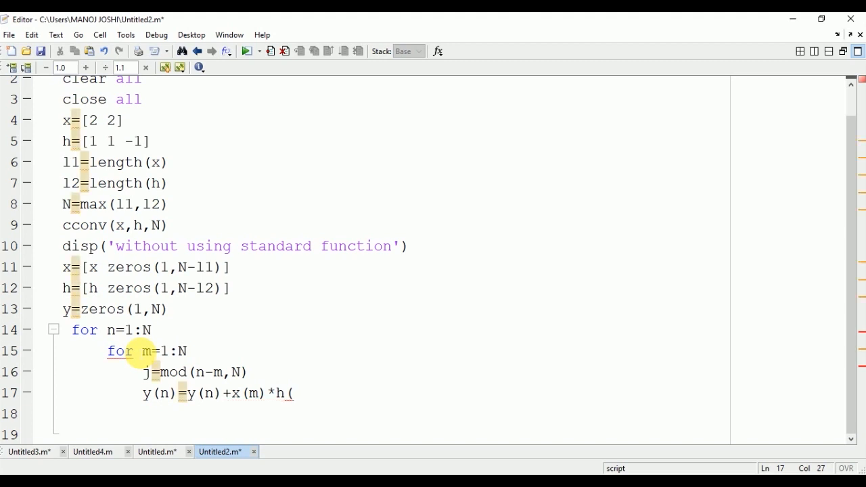
text(j)))
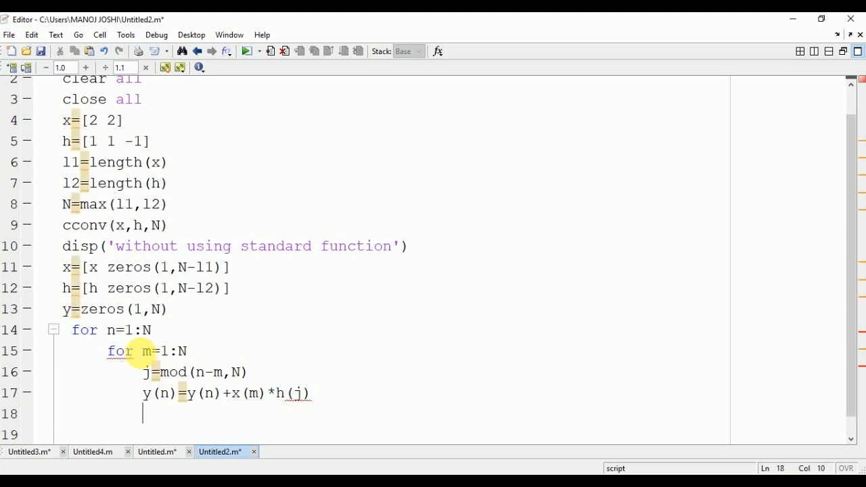
text(end)
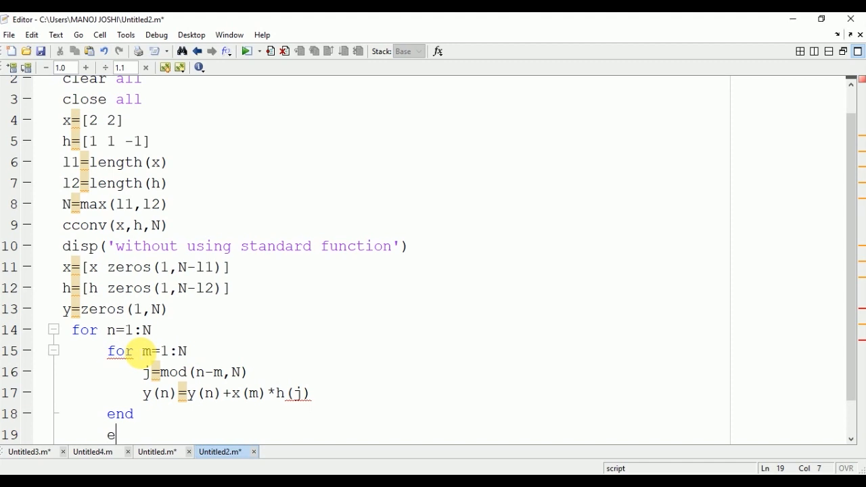
text(nd)
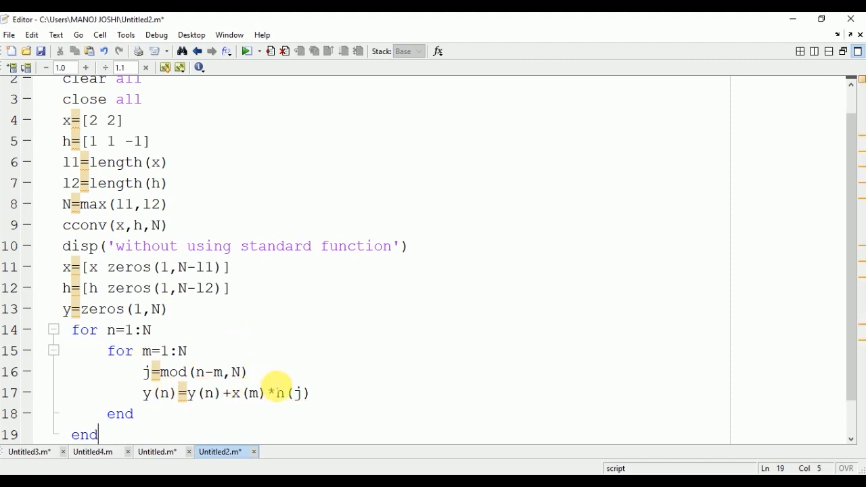
Add j=j+1 after the mod line, then save and run the script
text(j)
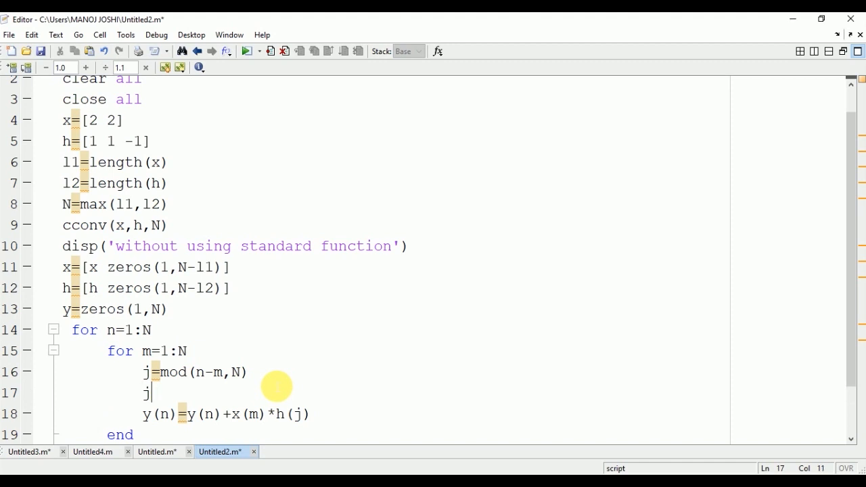
text(=j+1)
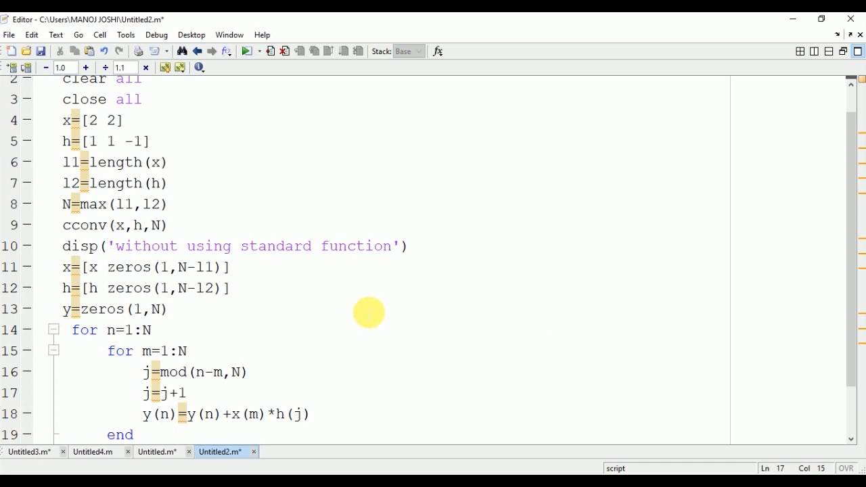
mouse_move(253, 254)
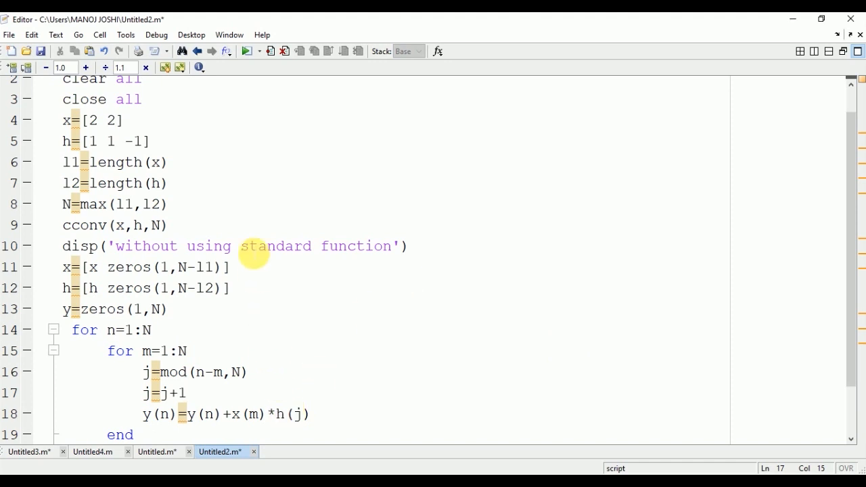
click(245, 52)
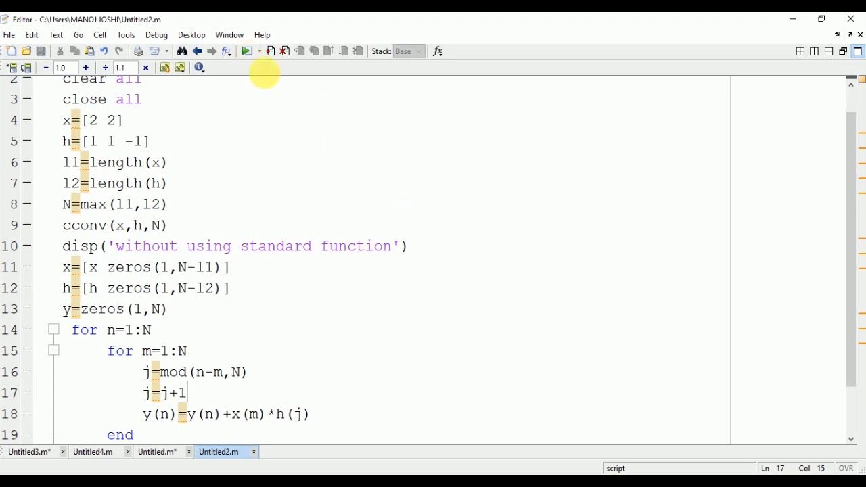
Check the Command Window output y = 0 4 0, then return to the script
click(229, 35)
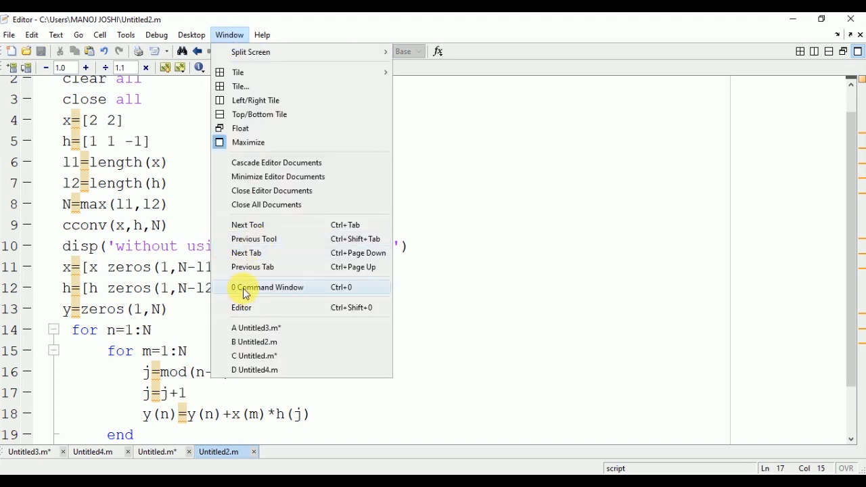
click(267, 286)
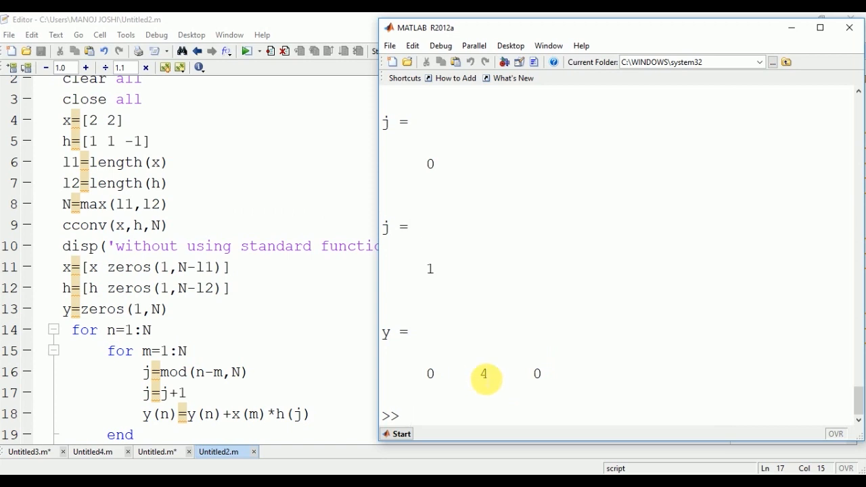
click(115, 121)
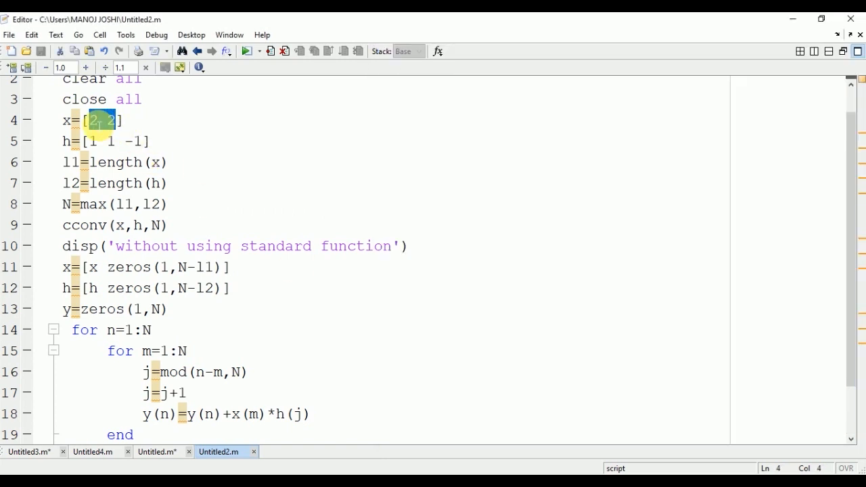
Replace the test signals with x = [1 2 1 1] and h = [1 1 -1 -1]
key(Delete)
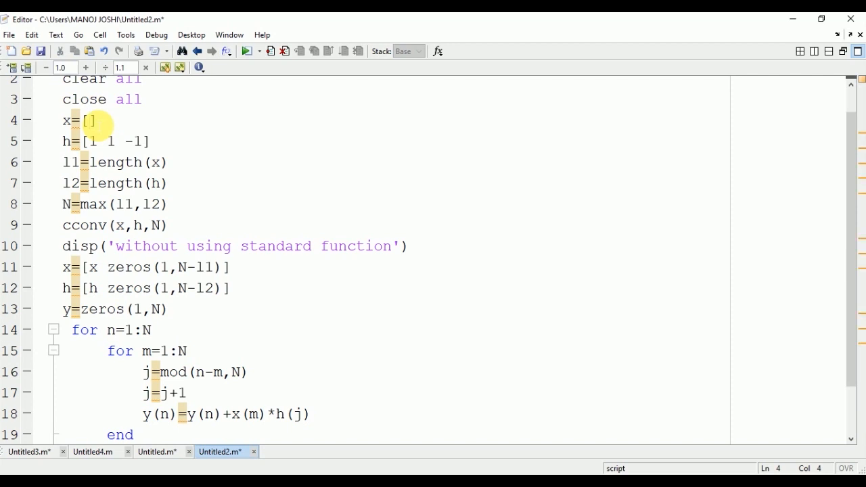
text(1 2 1)
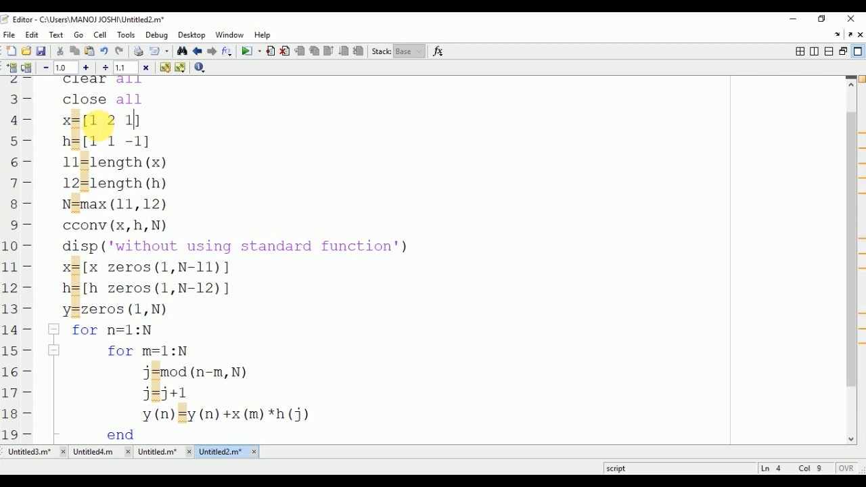
text(1)
click(118, 142)
text( -1)
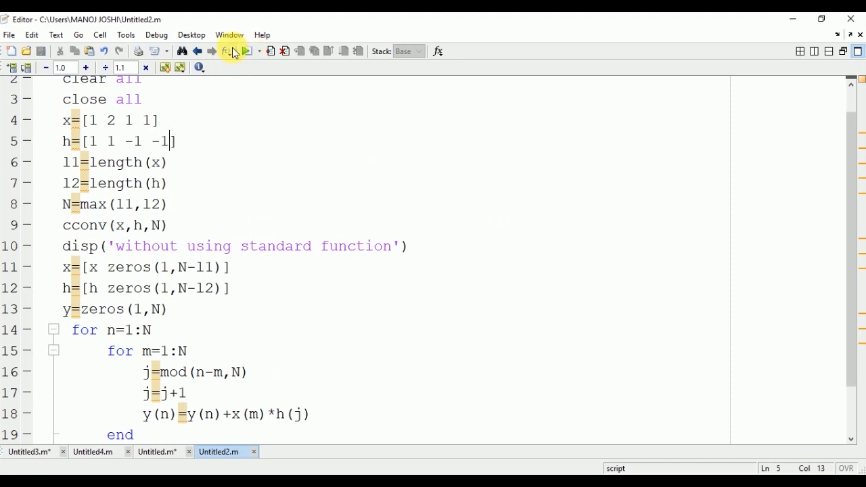
View the Command Window output: cconv gives -1 1 1 -1, loop y gives -1 1 -1 0
click(229, 34)
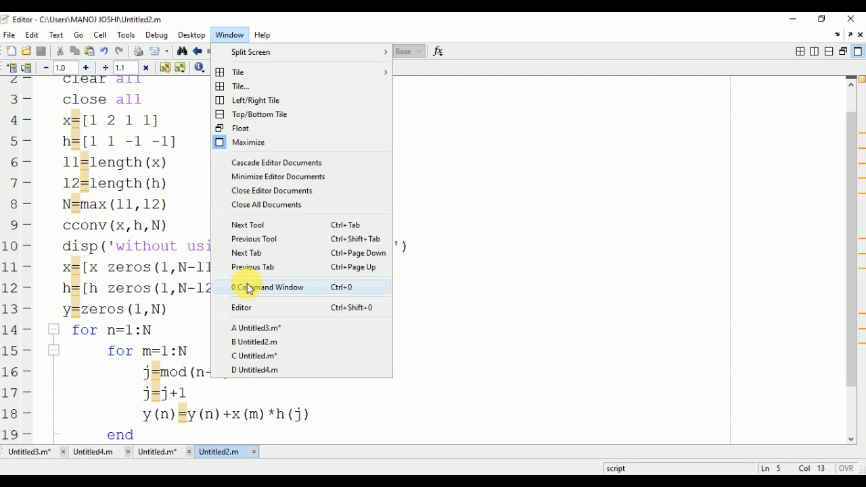
click(268, 287)
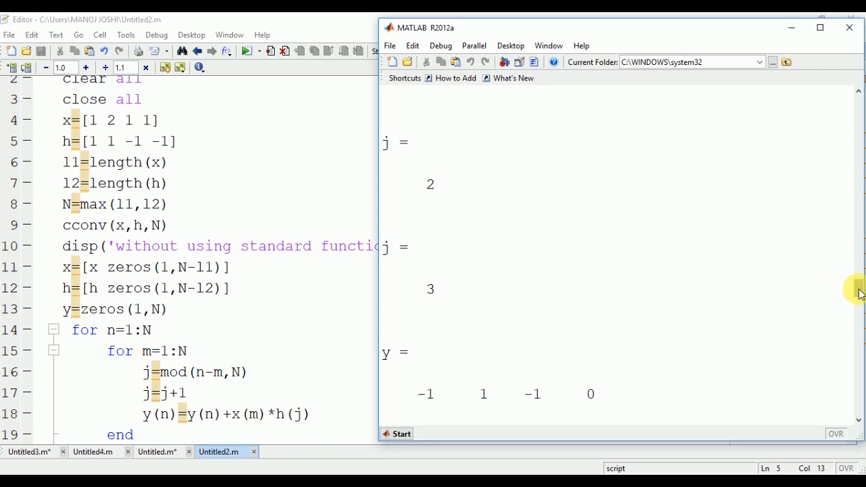
scroll(down, 3)
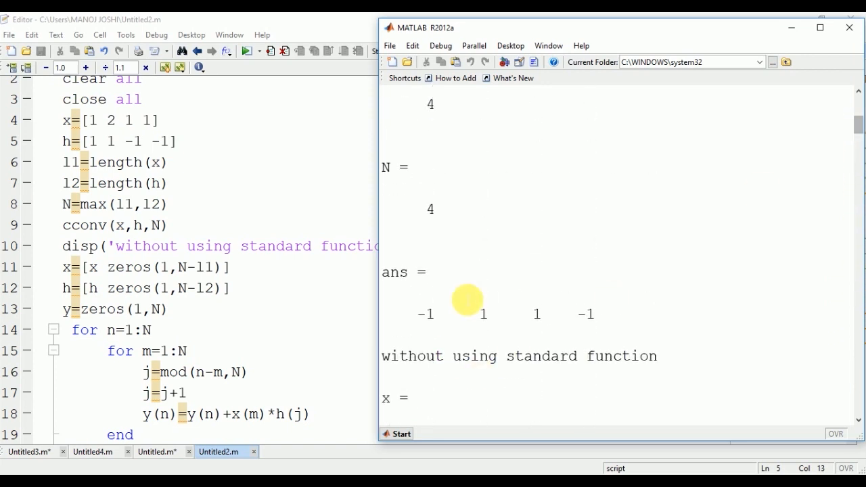
mouse_move(607, 324)
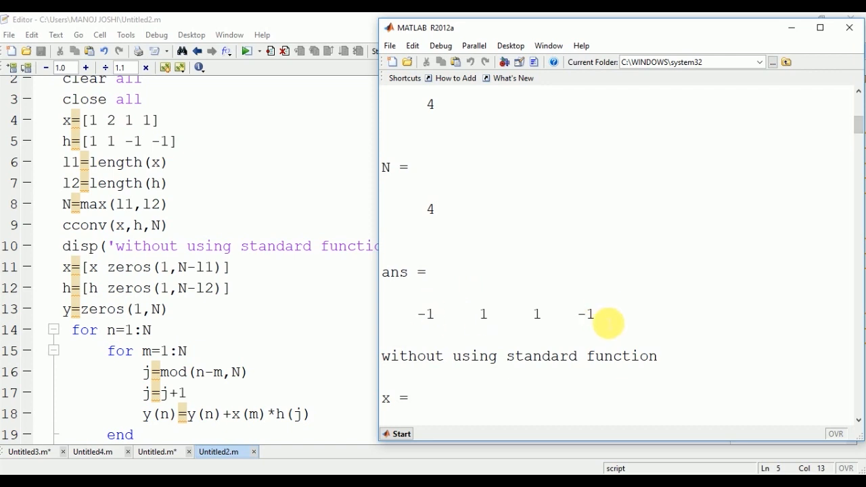